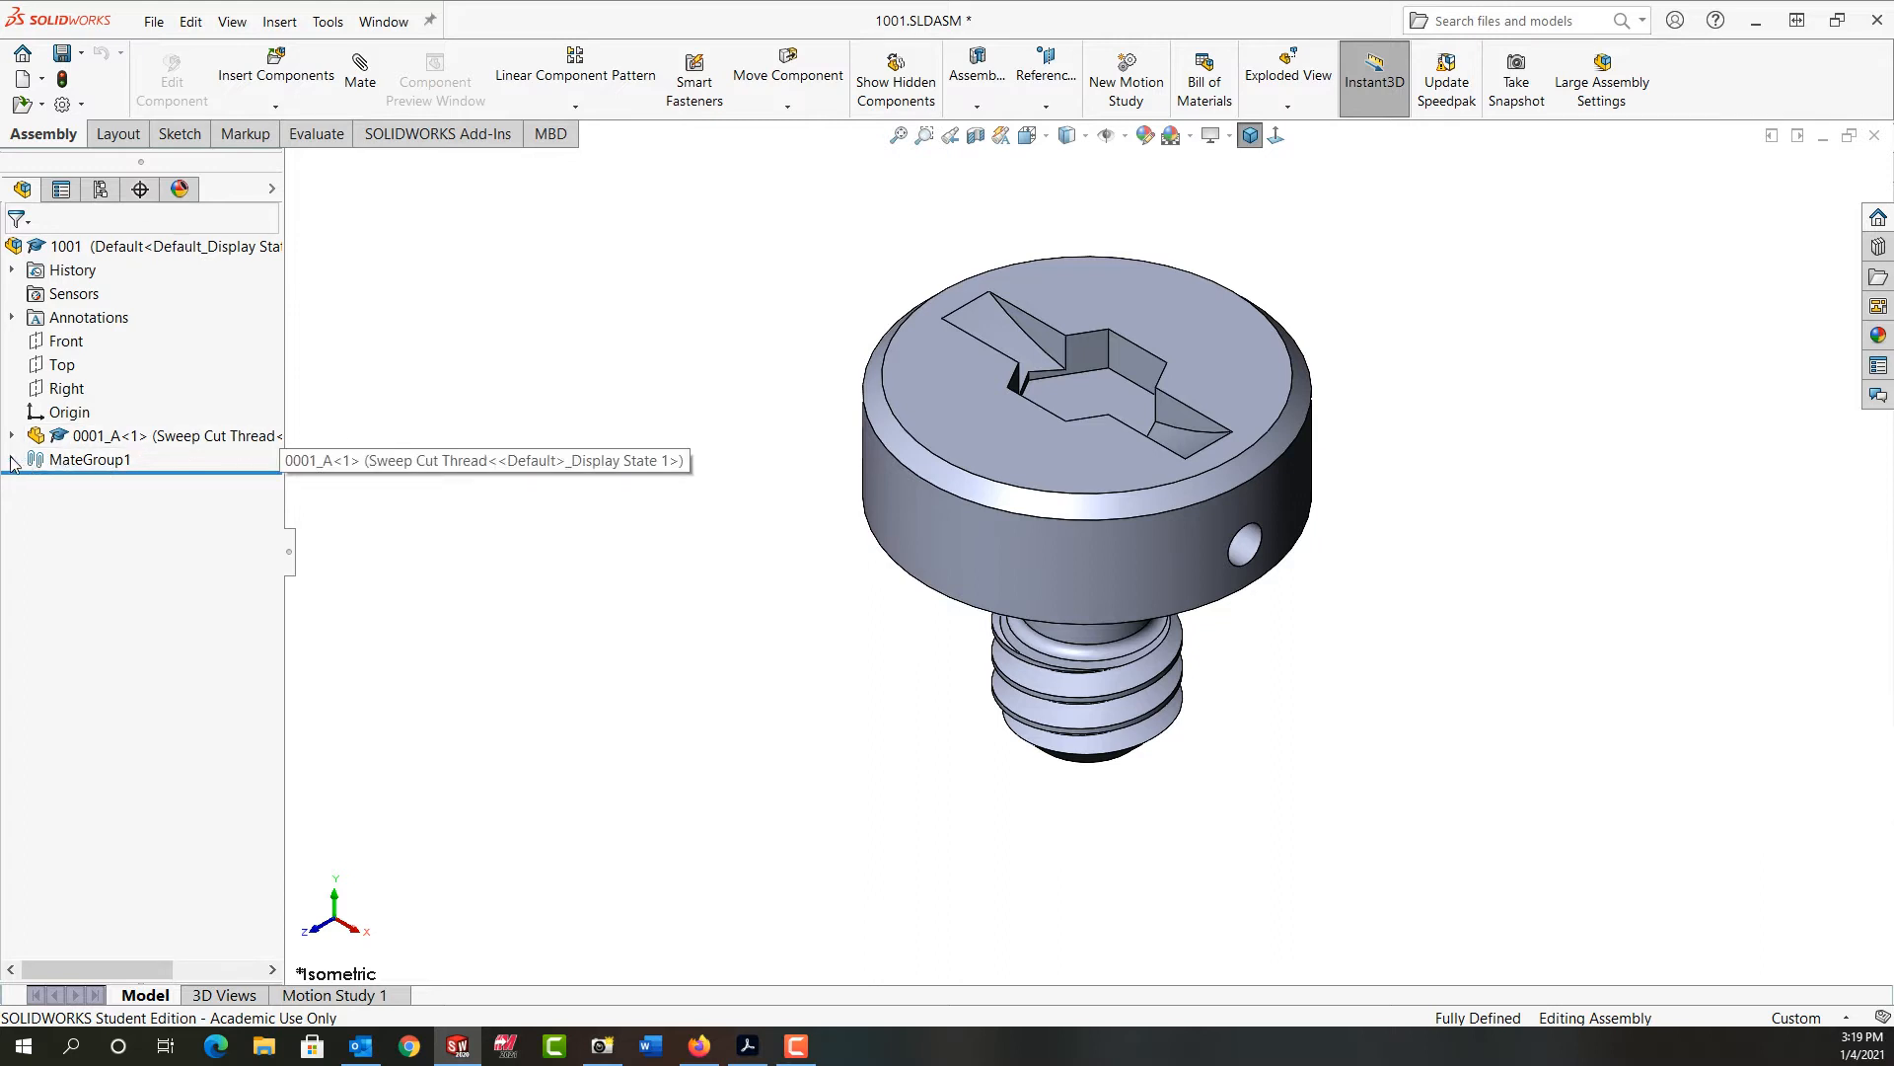
Step: Expand MateGroup1 and the 0001_A screw component to list its Front, Top and Right coincident mates
{"action": "left_click", "coordinate": [12, 459]}
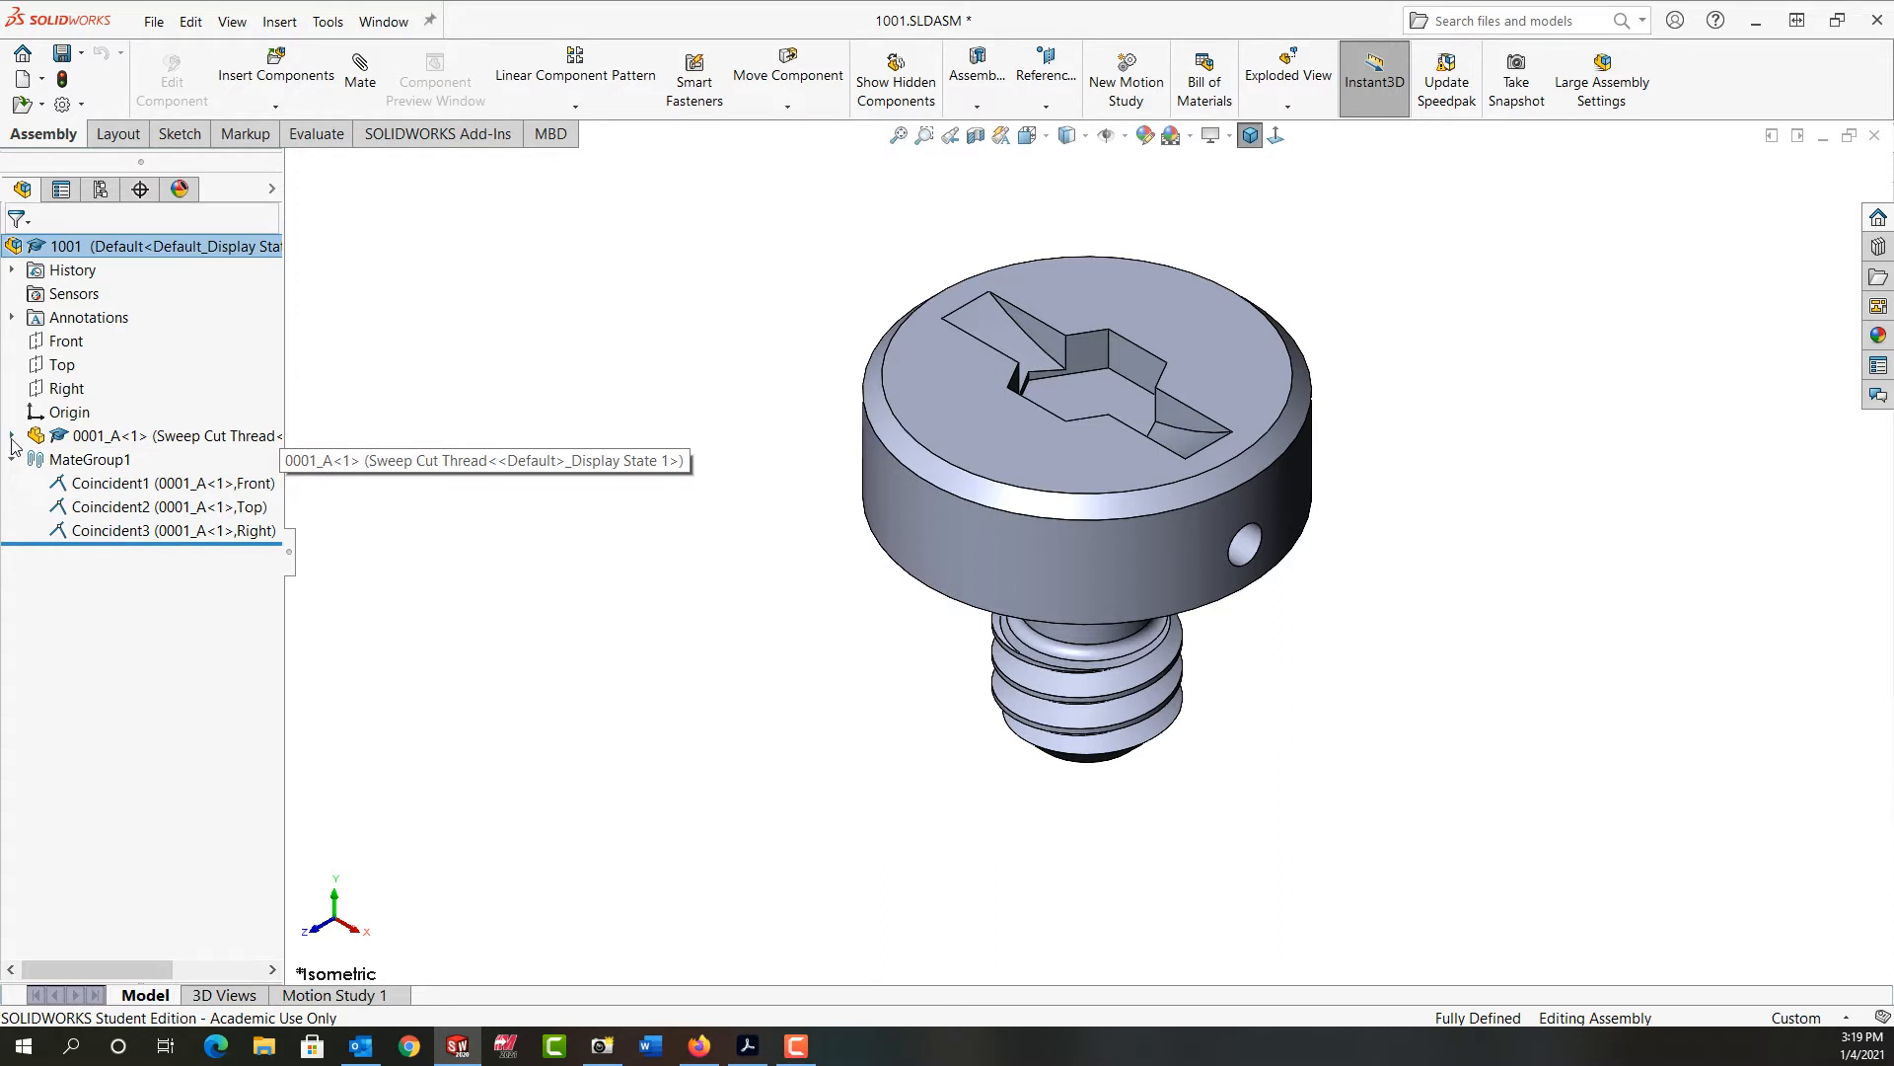
{"action": "left_click", "coordinate": [12, 413]}
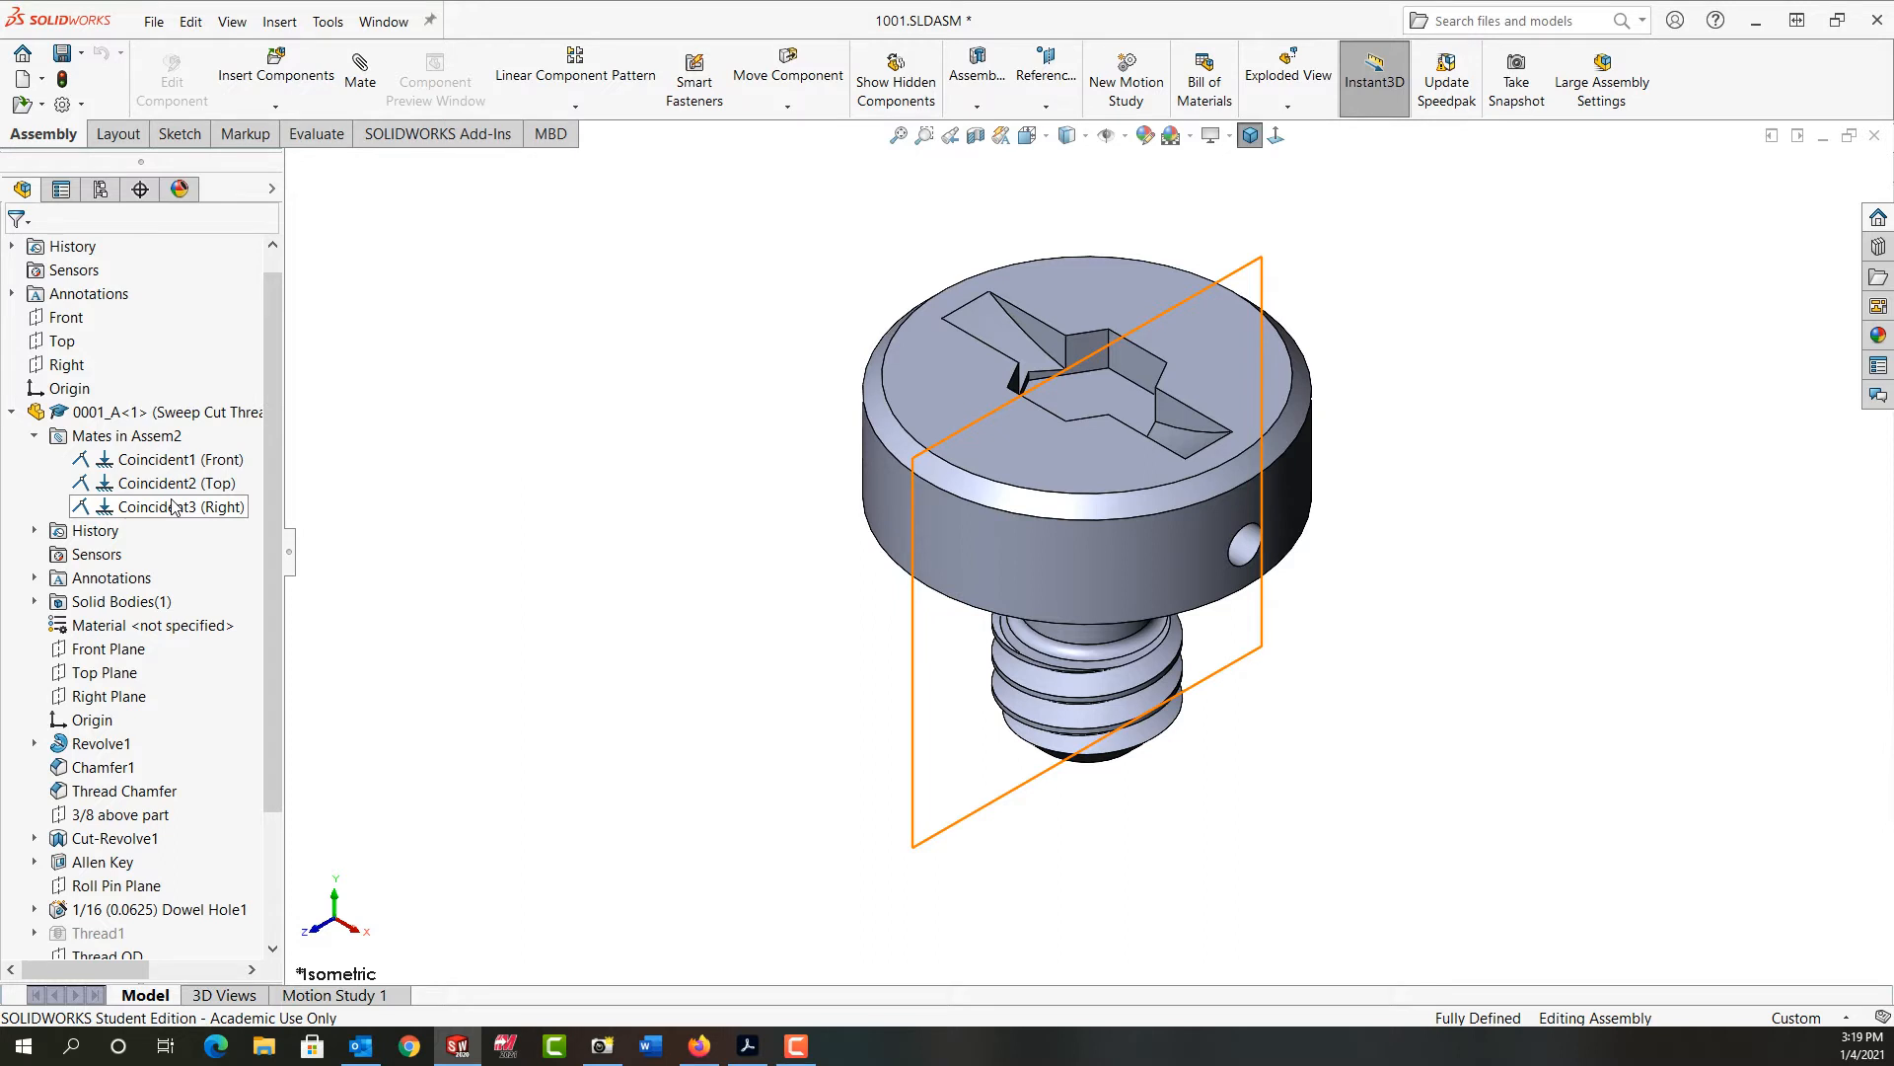
{"action": "left_click", "coordinate": [176, 459]}
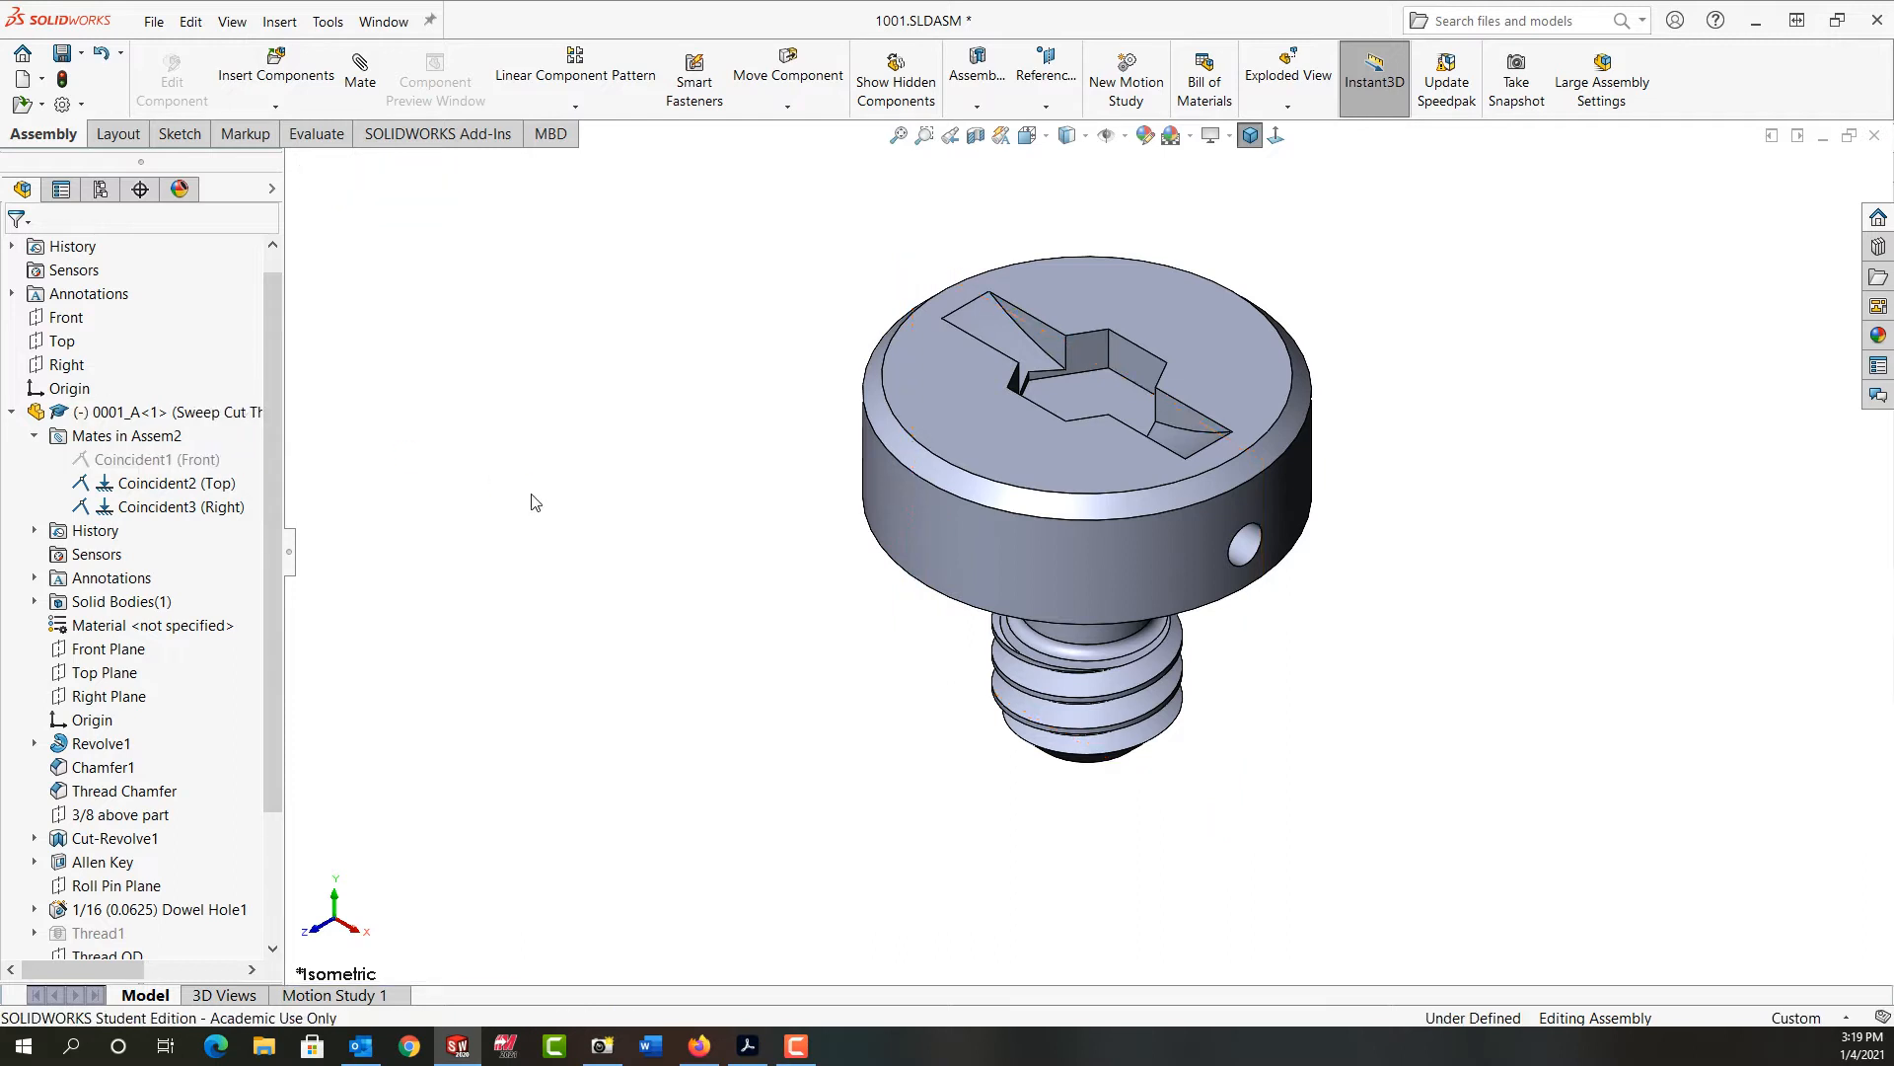
{"action": "left_click", "coordinate": [1147, 362]}
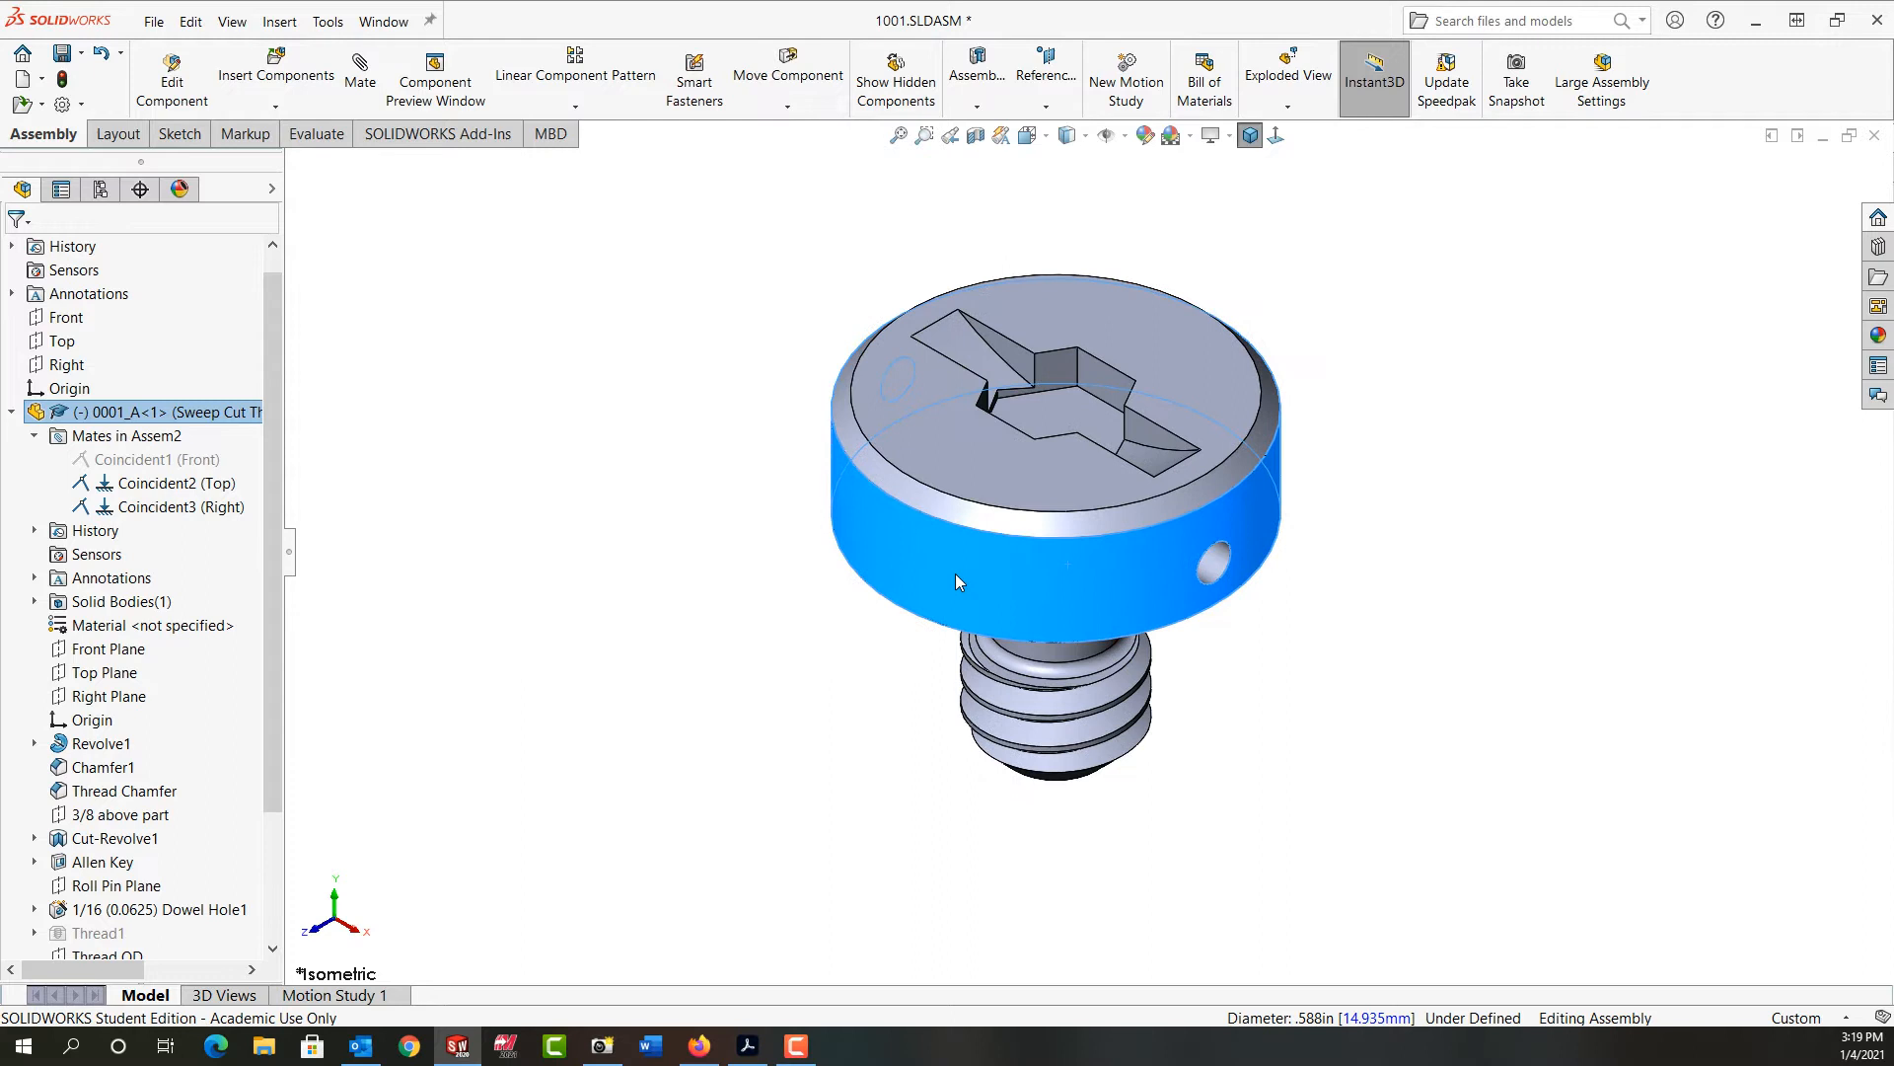
{"action": "left_click", "coordinate": [157, 459]}
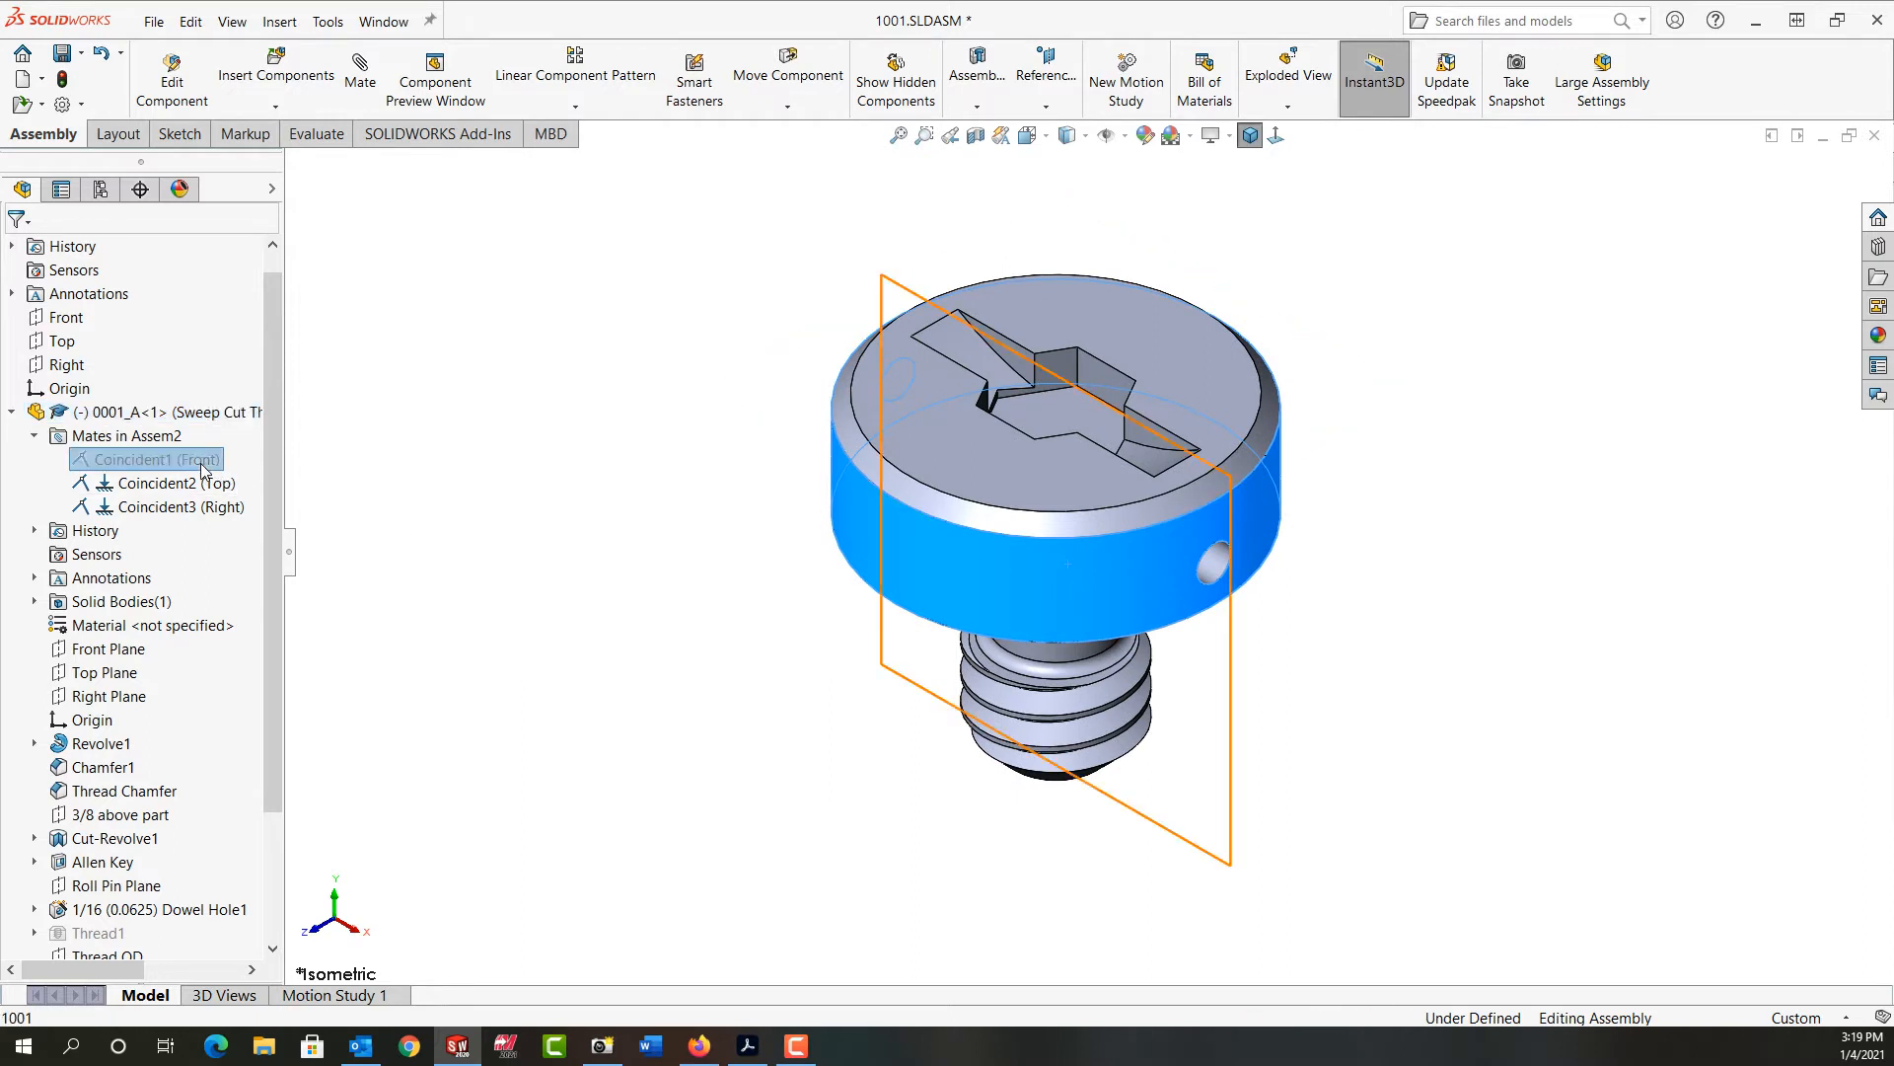
{"action": "left_click", "coordinate": [628, 485]}
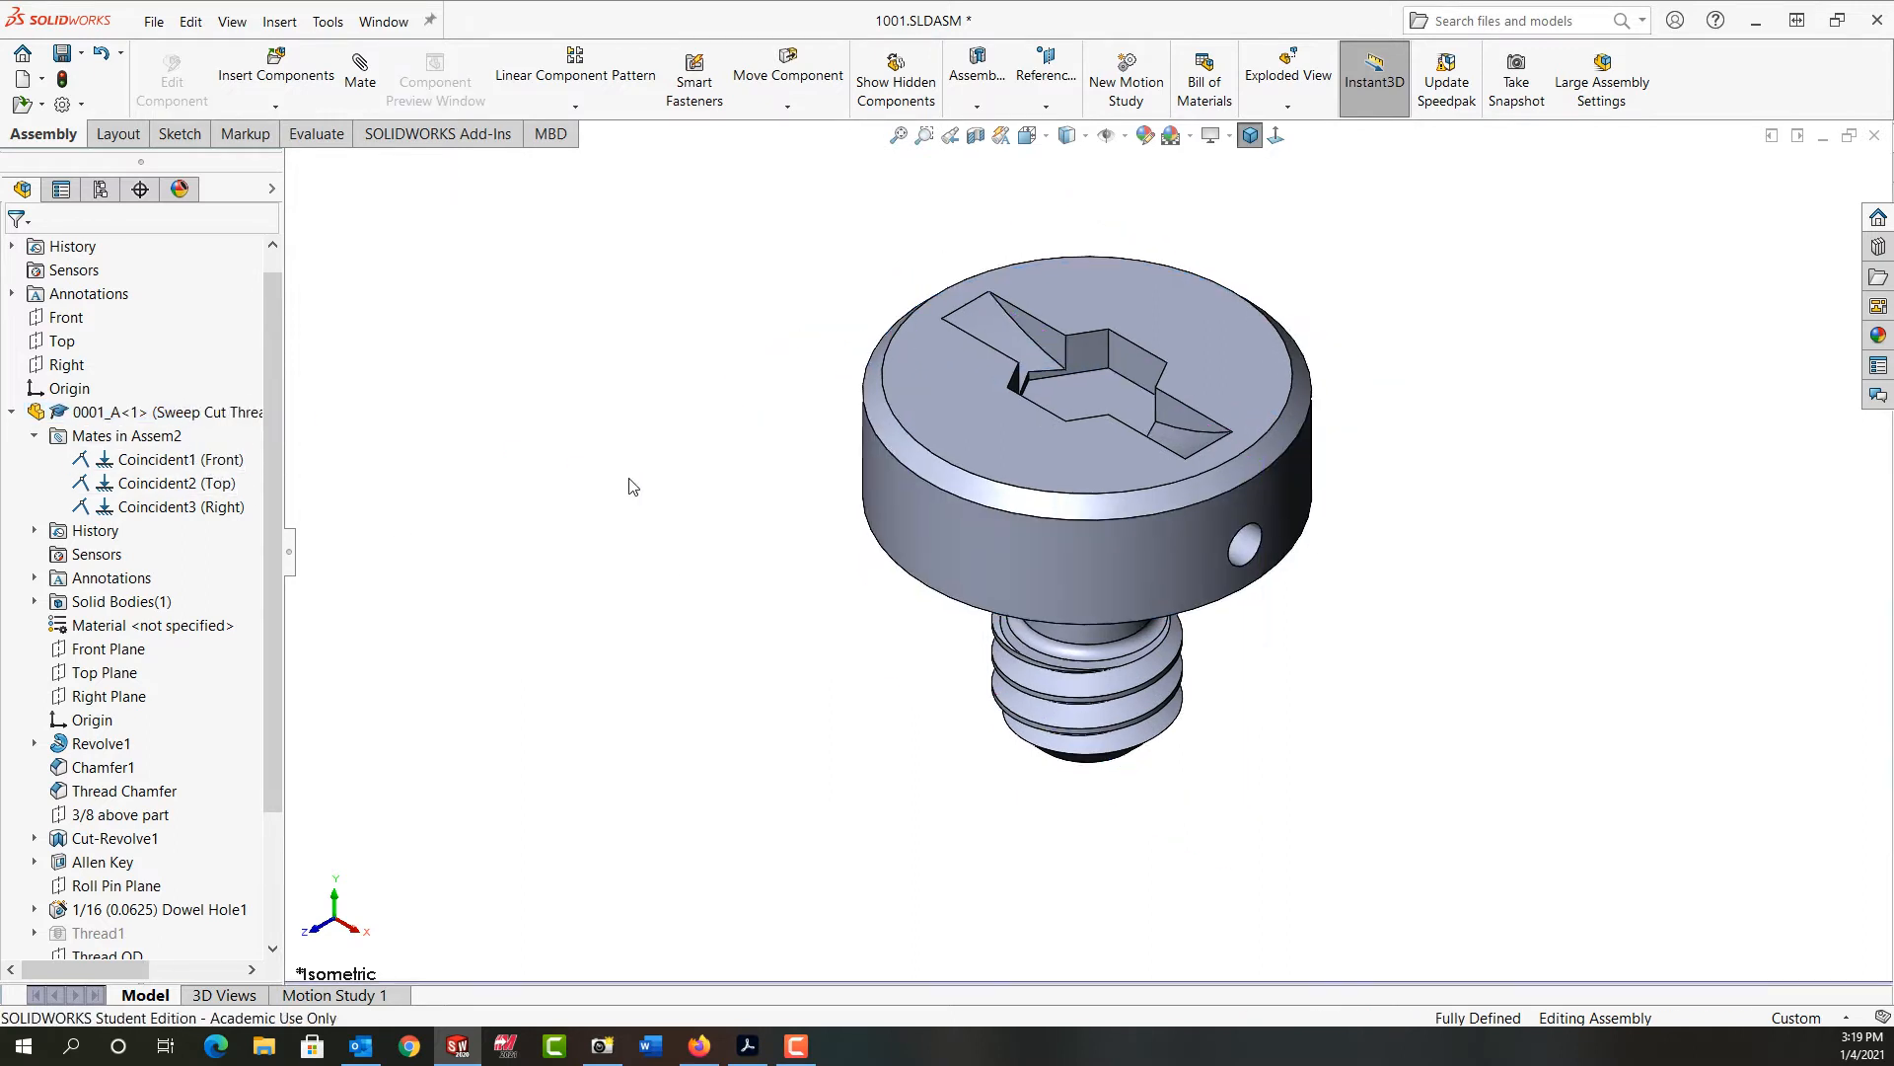
{"action": "left_click", "coordinate": [1087, 484]}
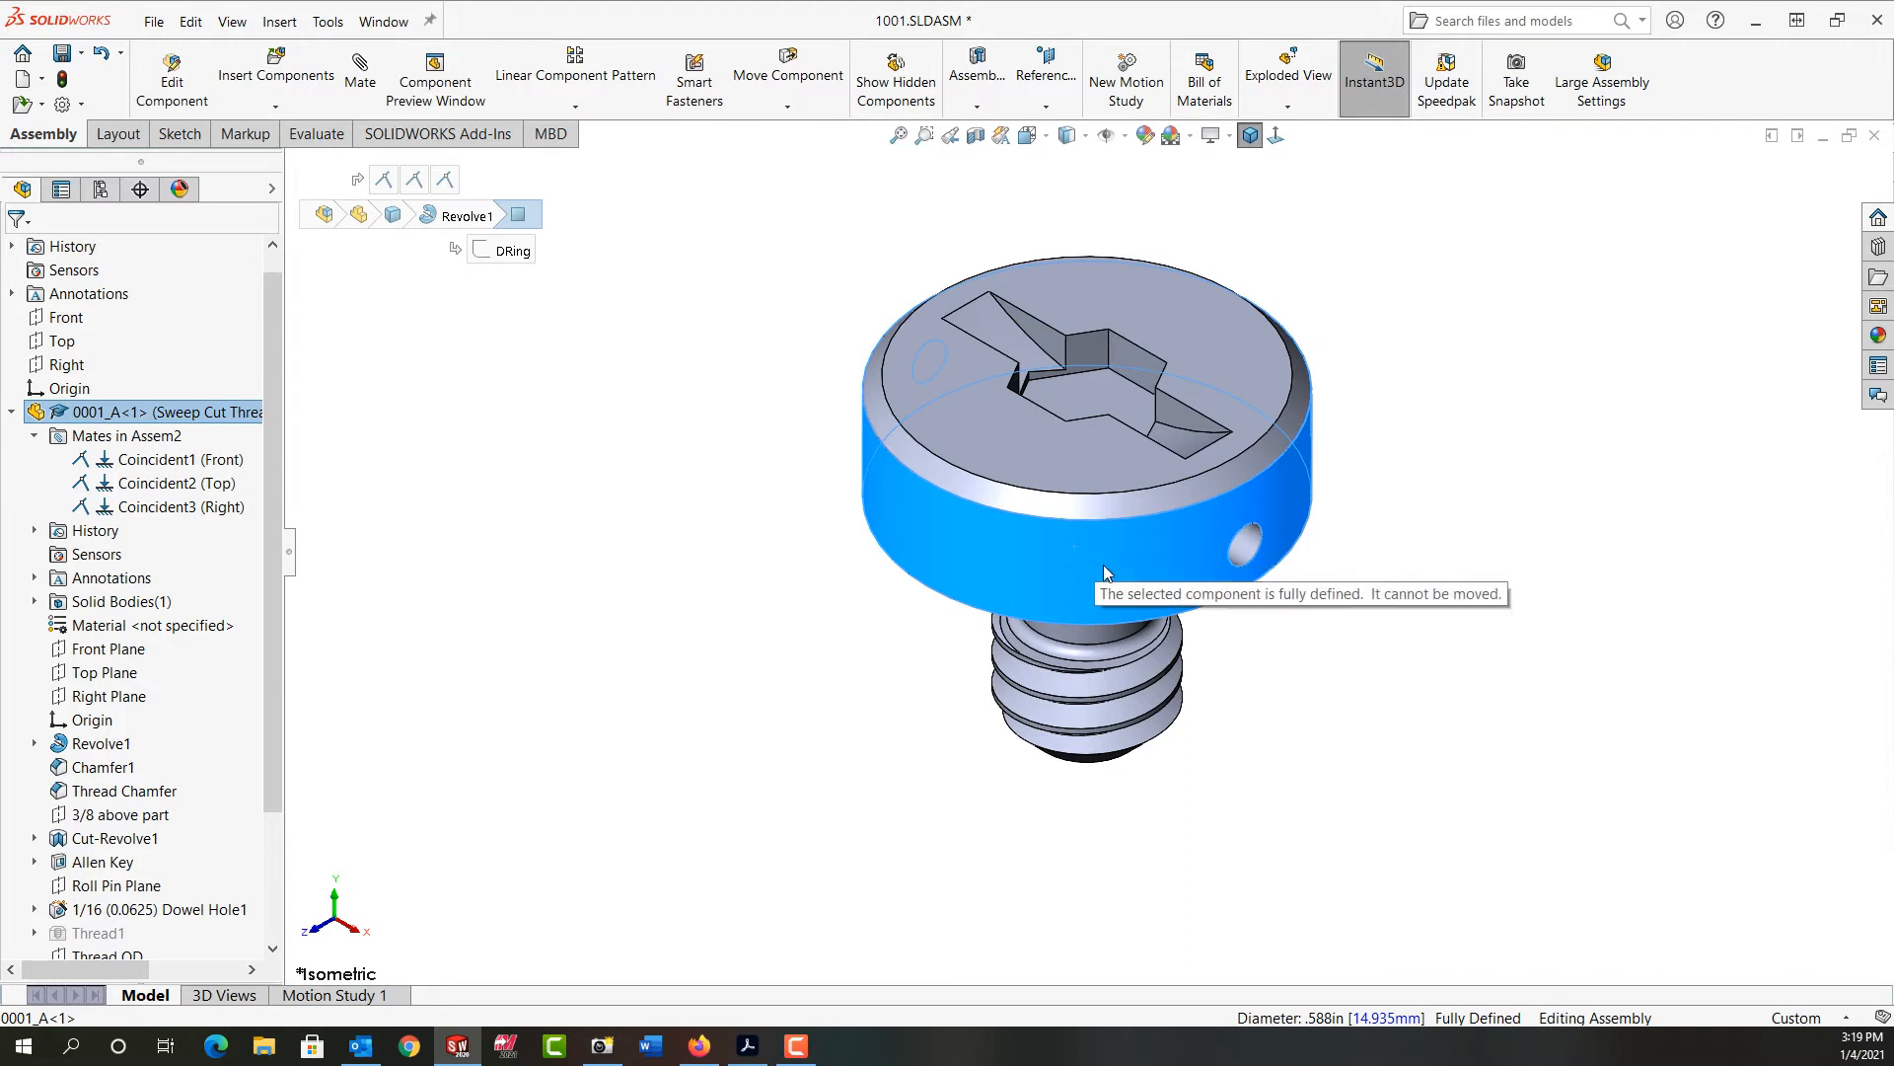
{"action": "left_click", "coordinate": [658, 475]}
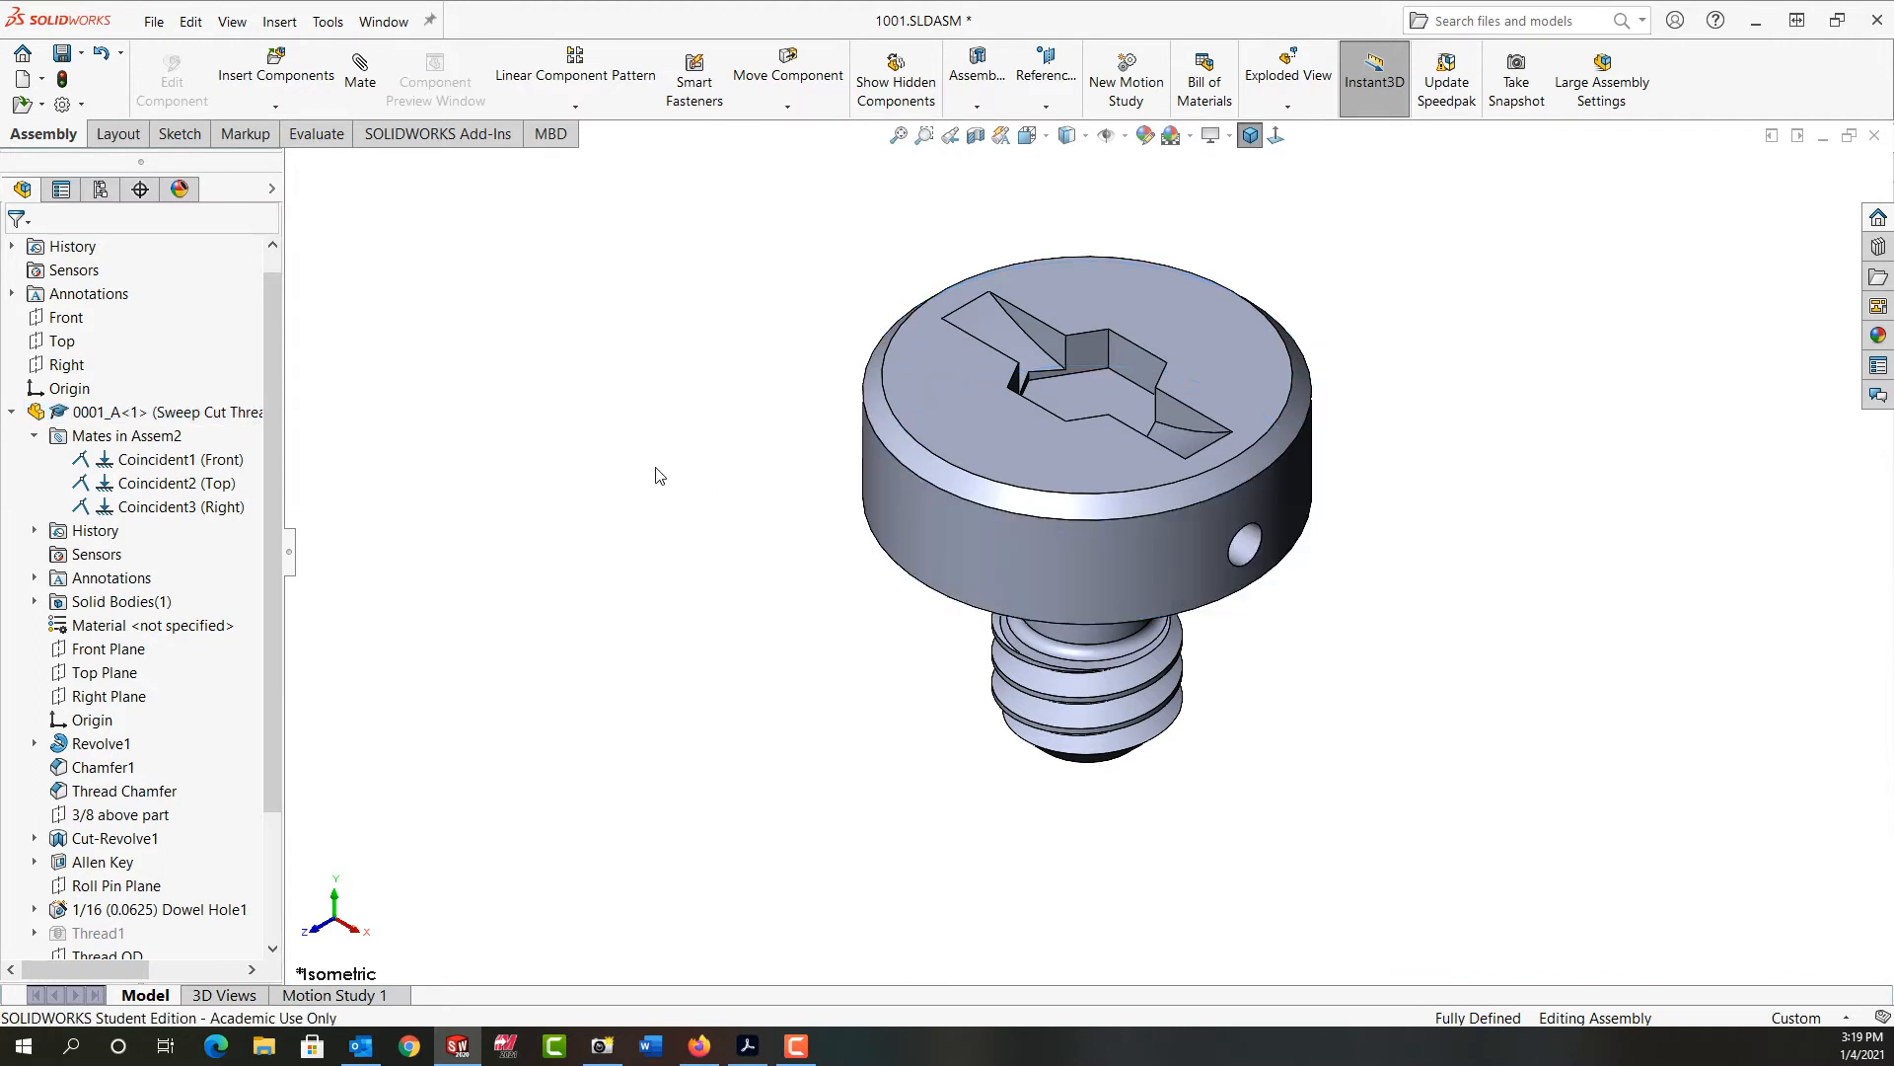
{"action": "mouse_move", "coordinate": [456, 467]}
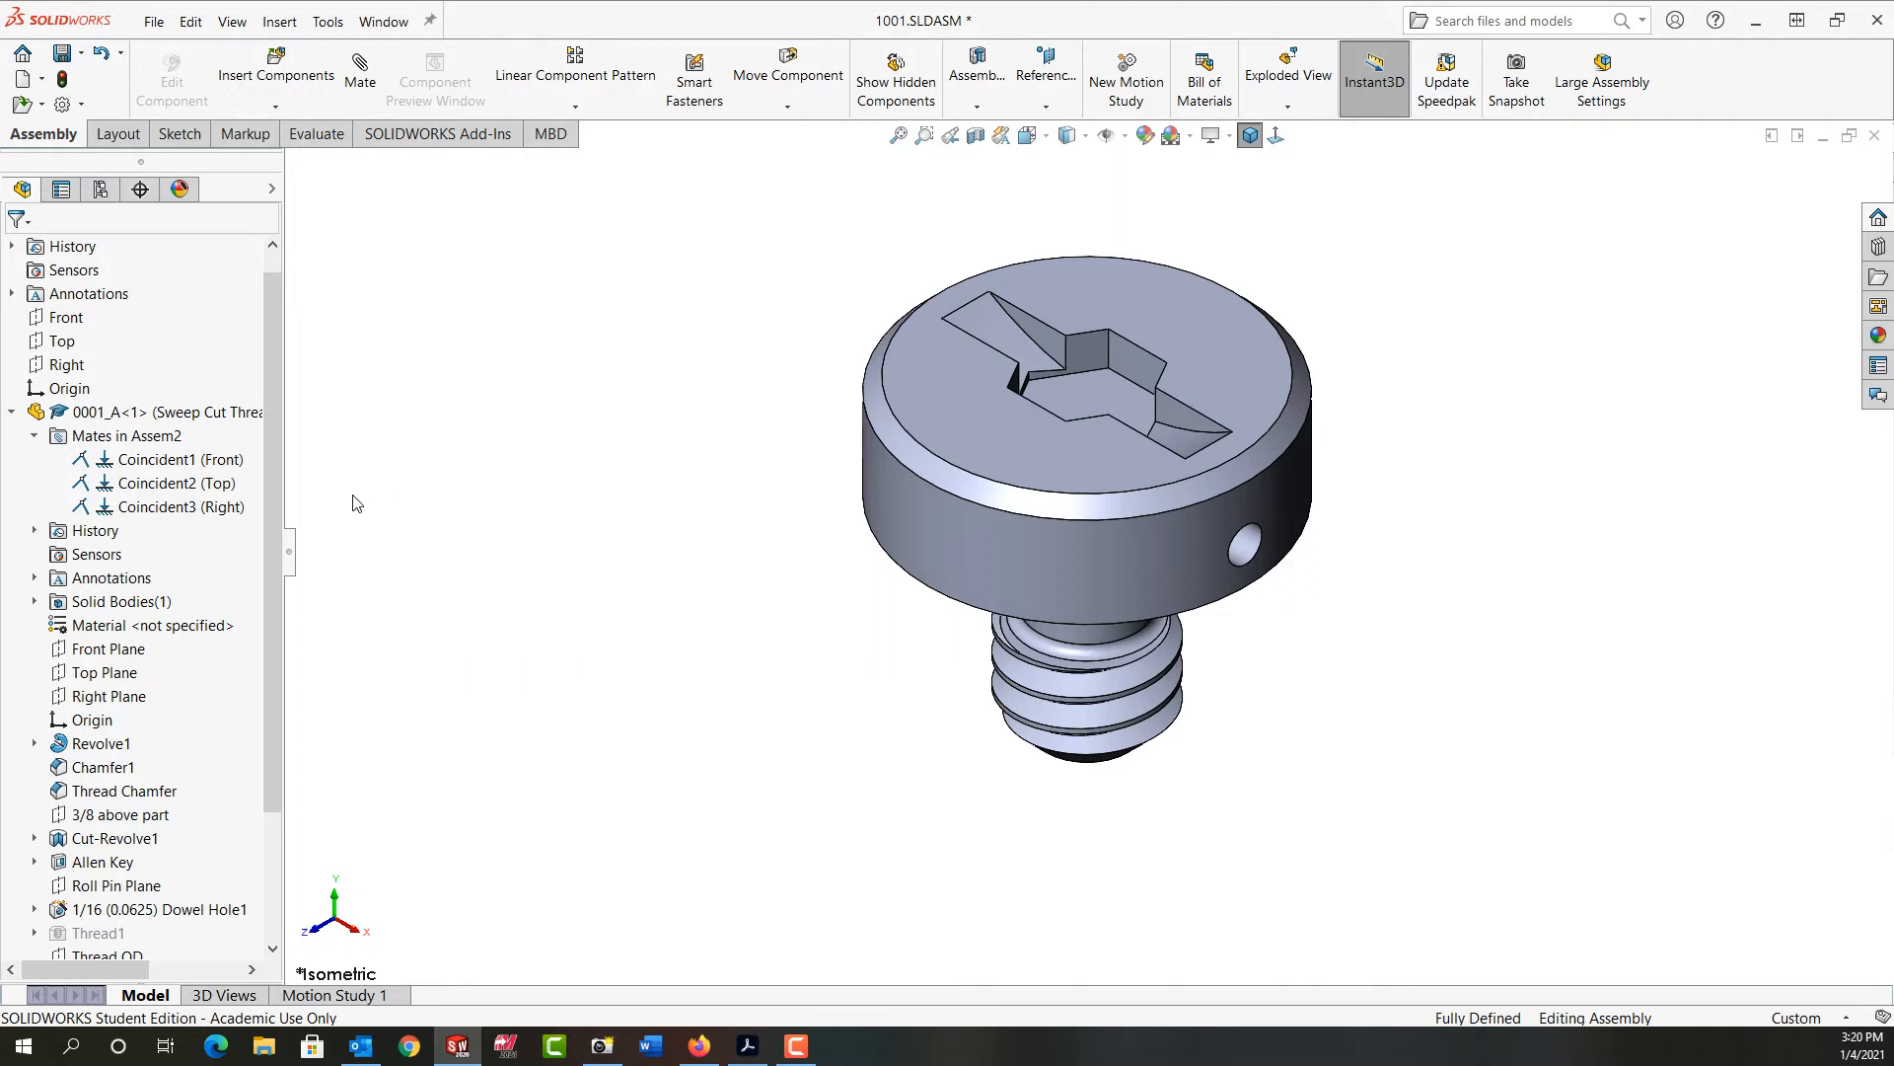
Step: Flip Coincident1's mate alignment and dismiss the warning that Coincident3 also reverses
{"action": "right_click", "coordinate": [163, 459]}
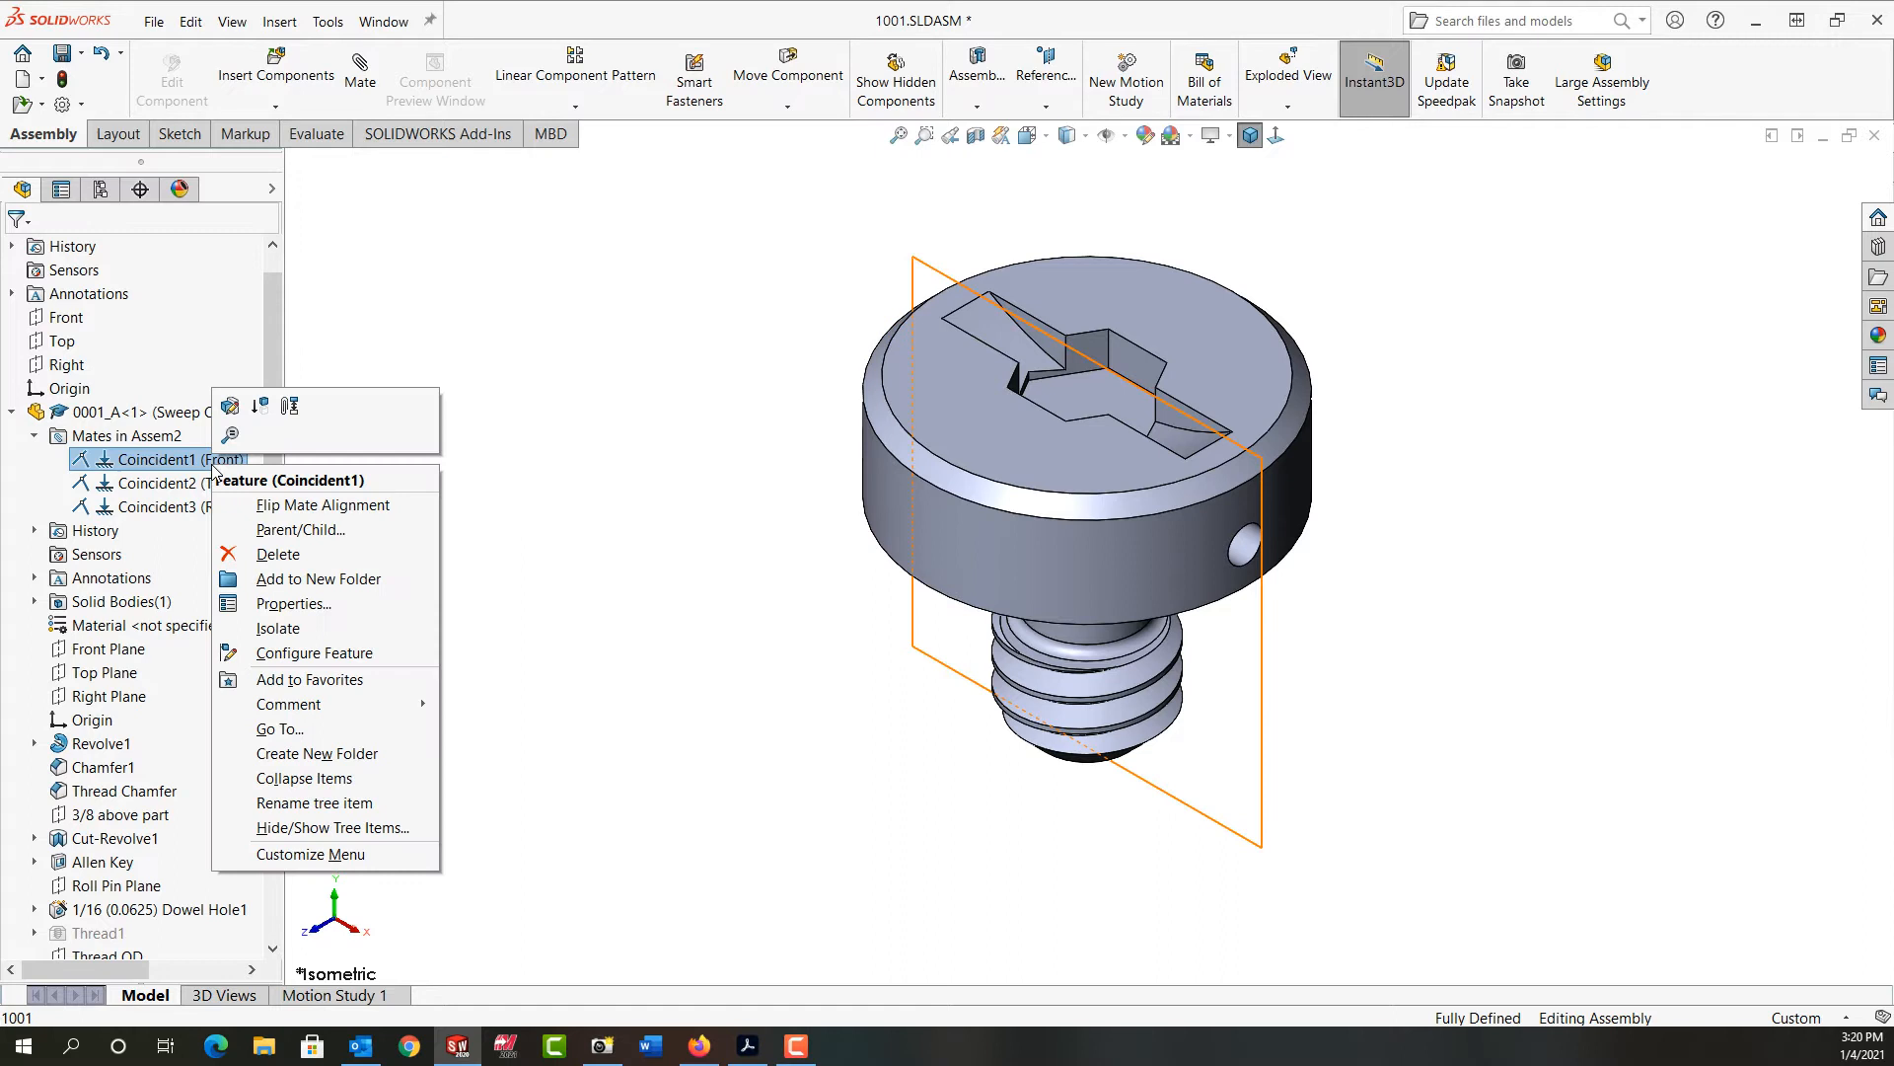
{"action": "mouse_move", "coordinate": [322, 505]}
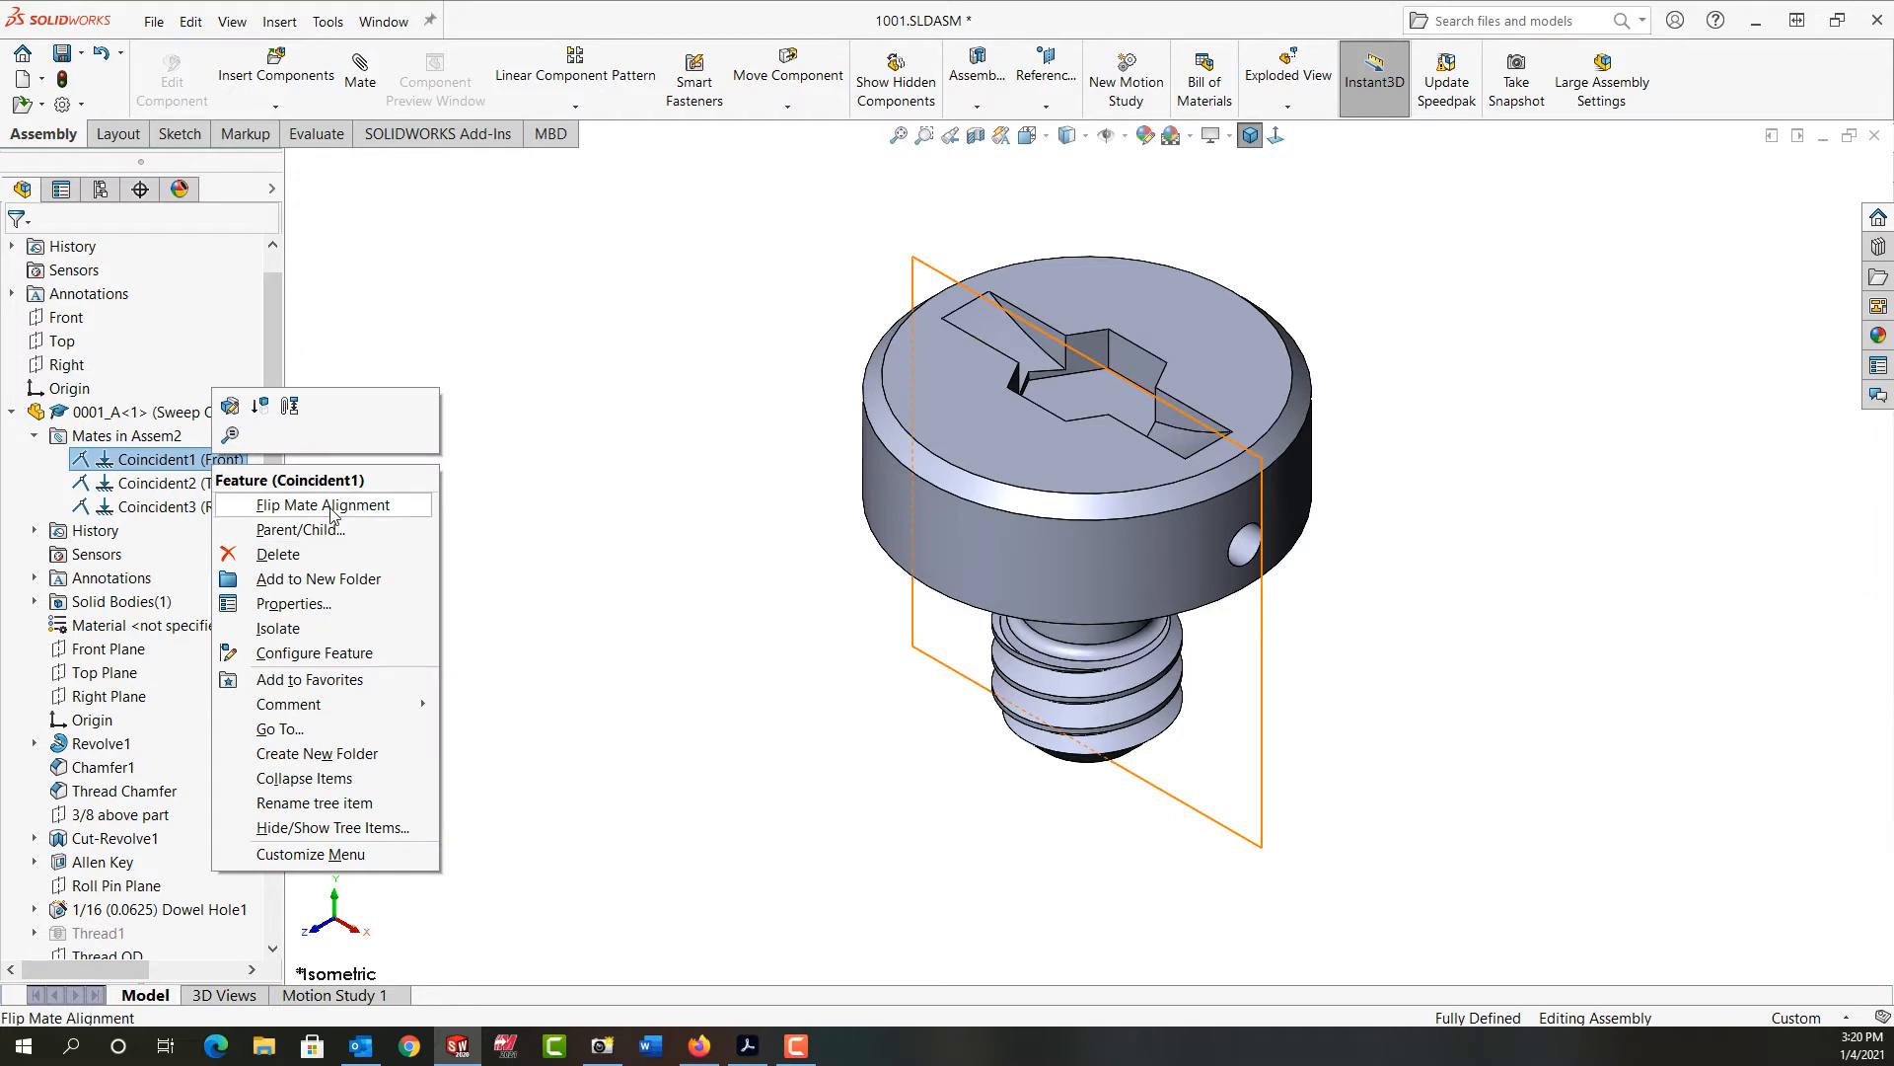
{"action": "left_click", "coordinate": [319, 504]}
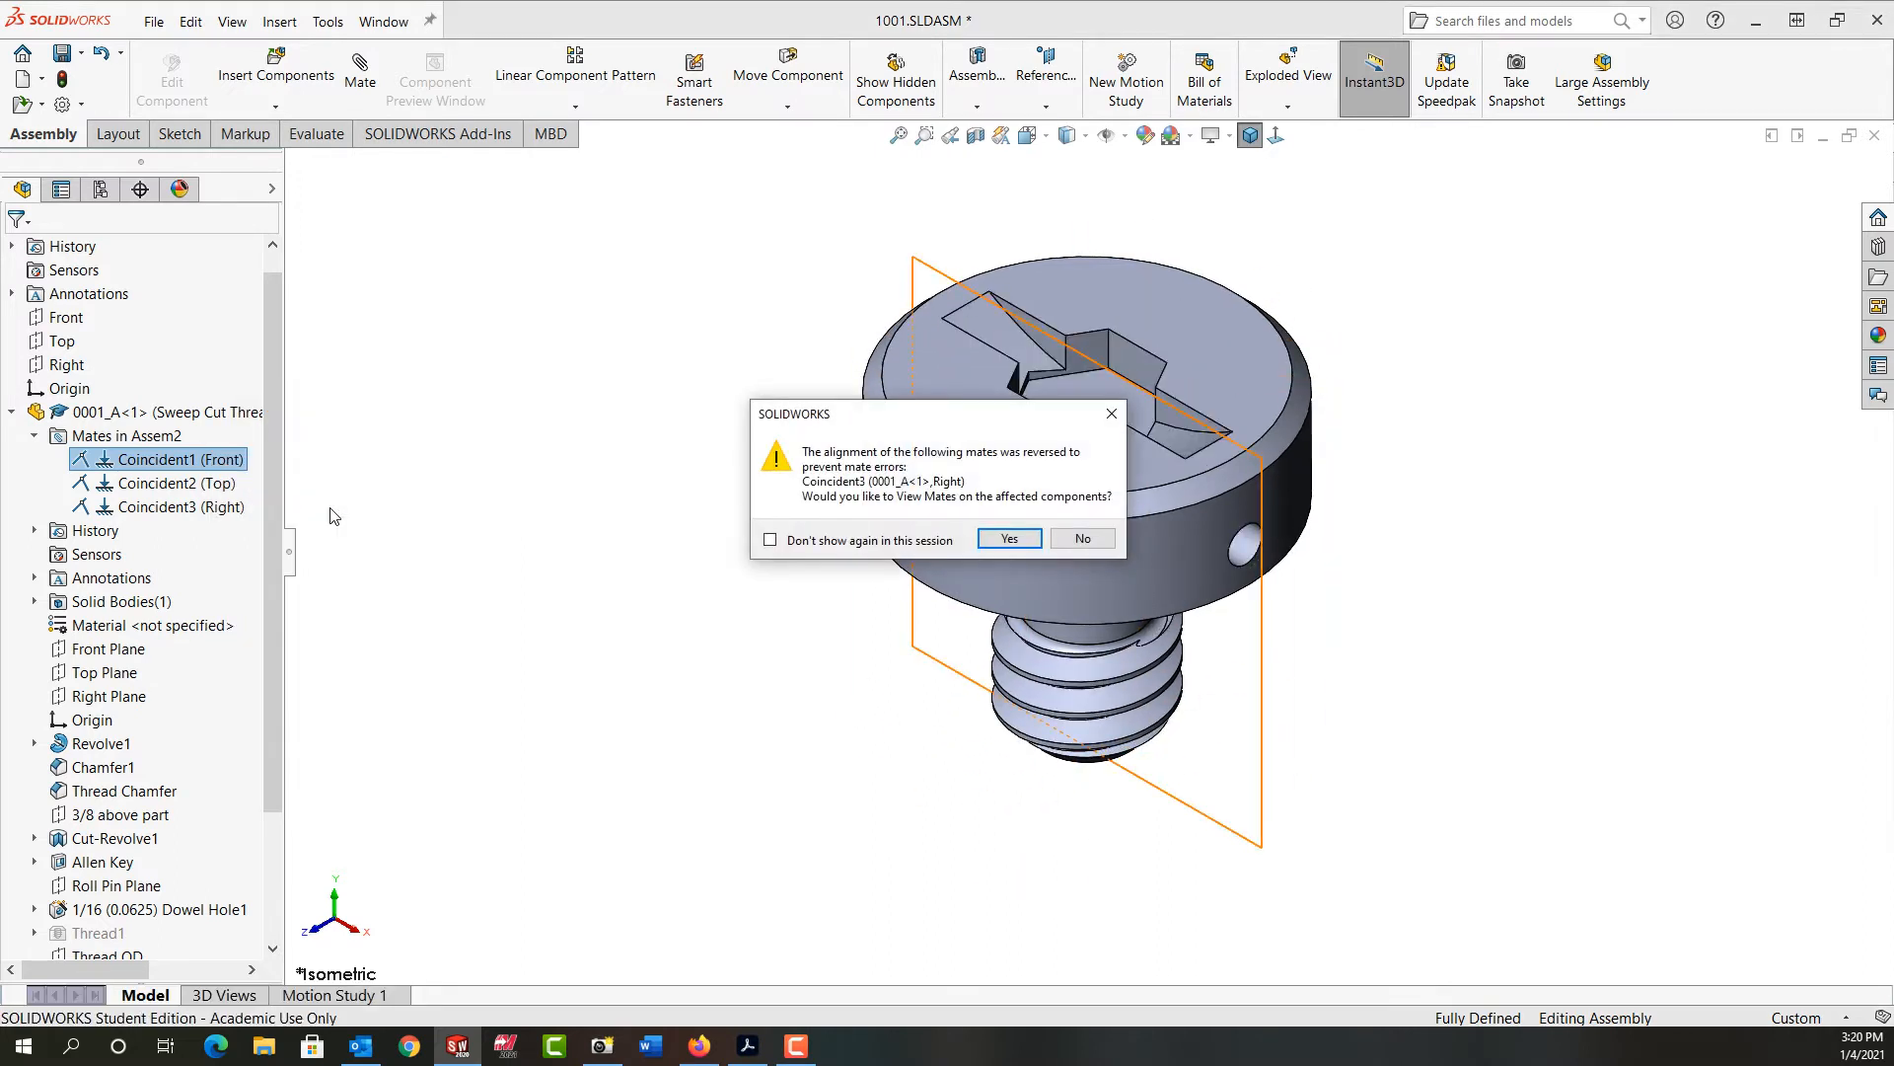
{"action": "mouse_move", "coordinate": [894, 490]}
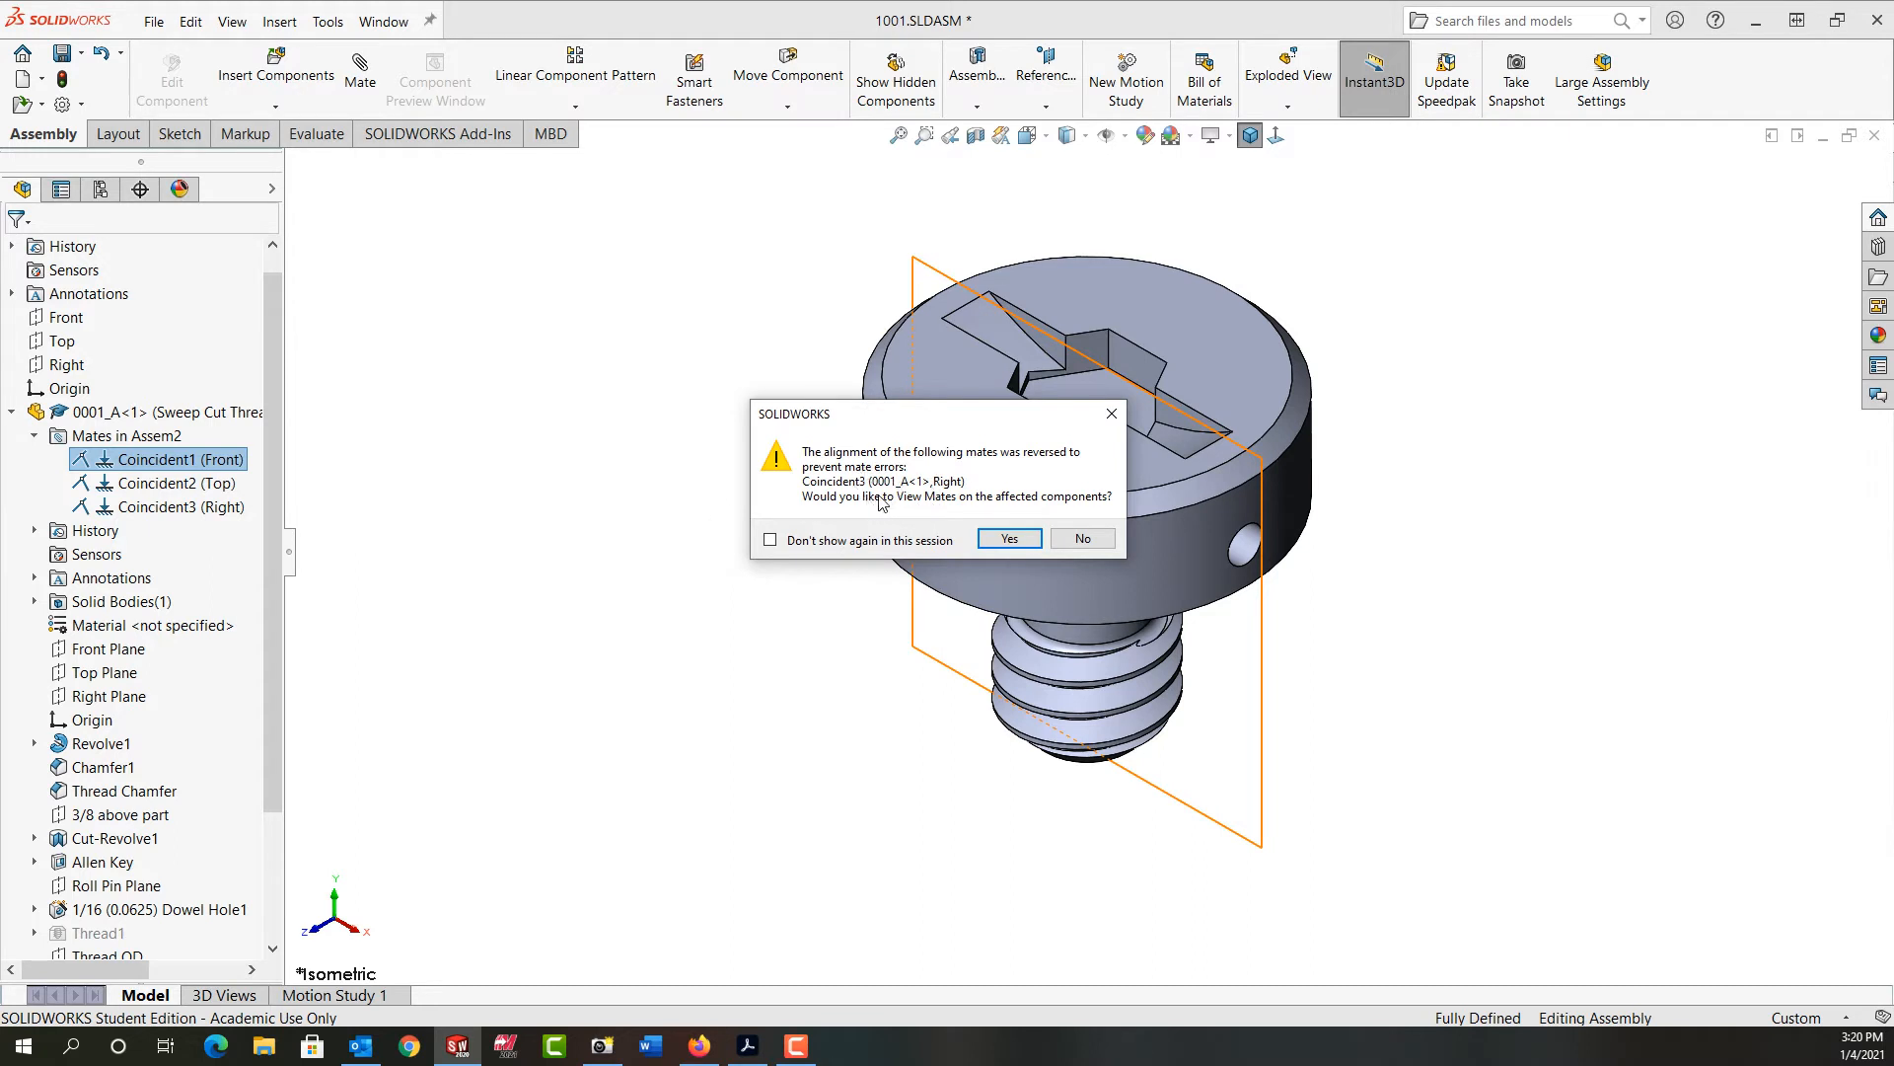
{"action": "left_click", "coordinate": [1007, 539]}
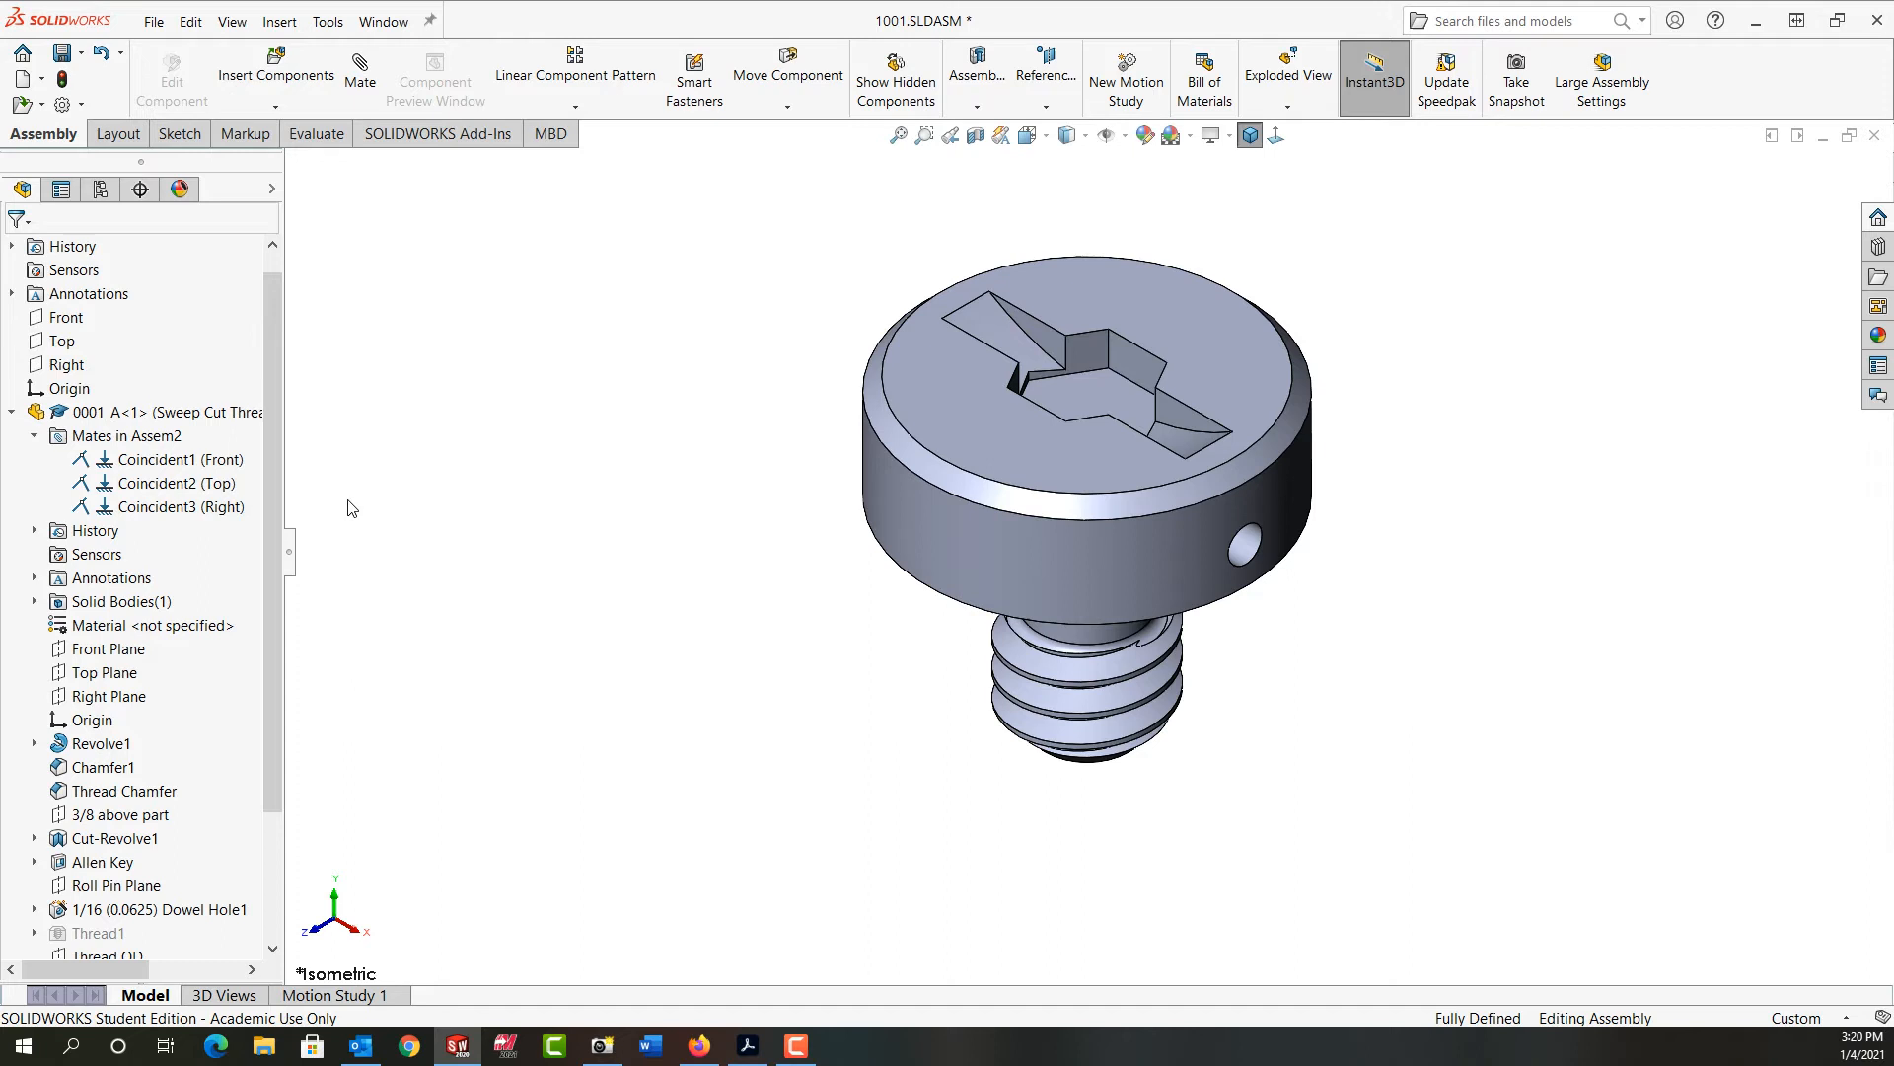
{"action": "right_click", "coordinate": [176, 458]}
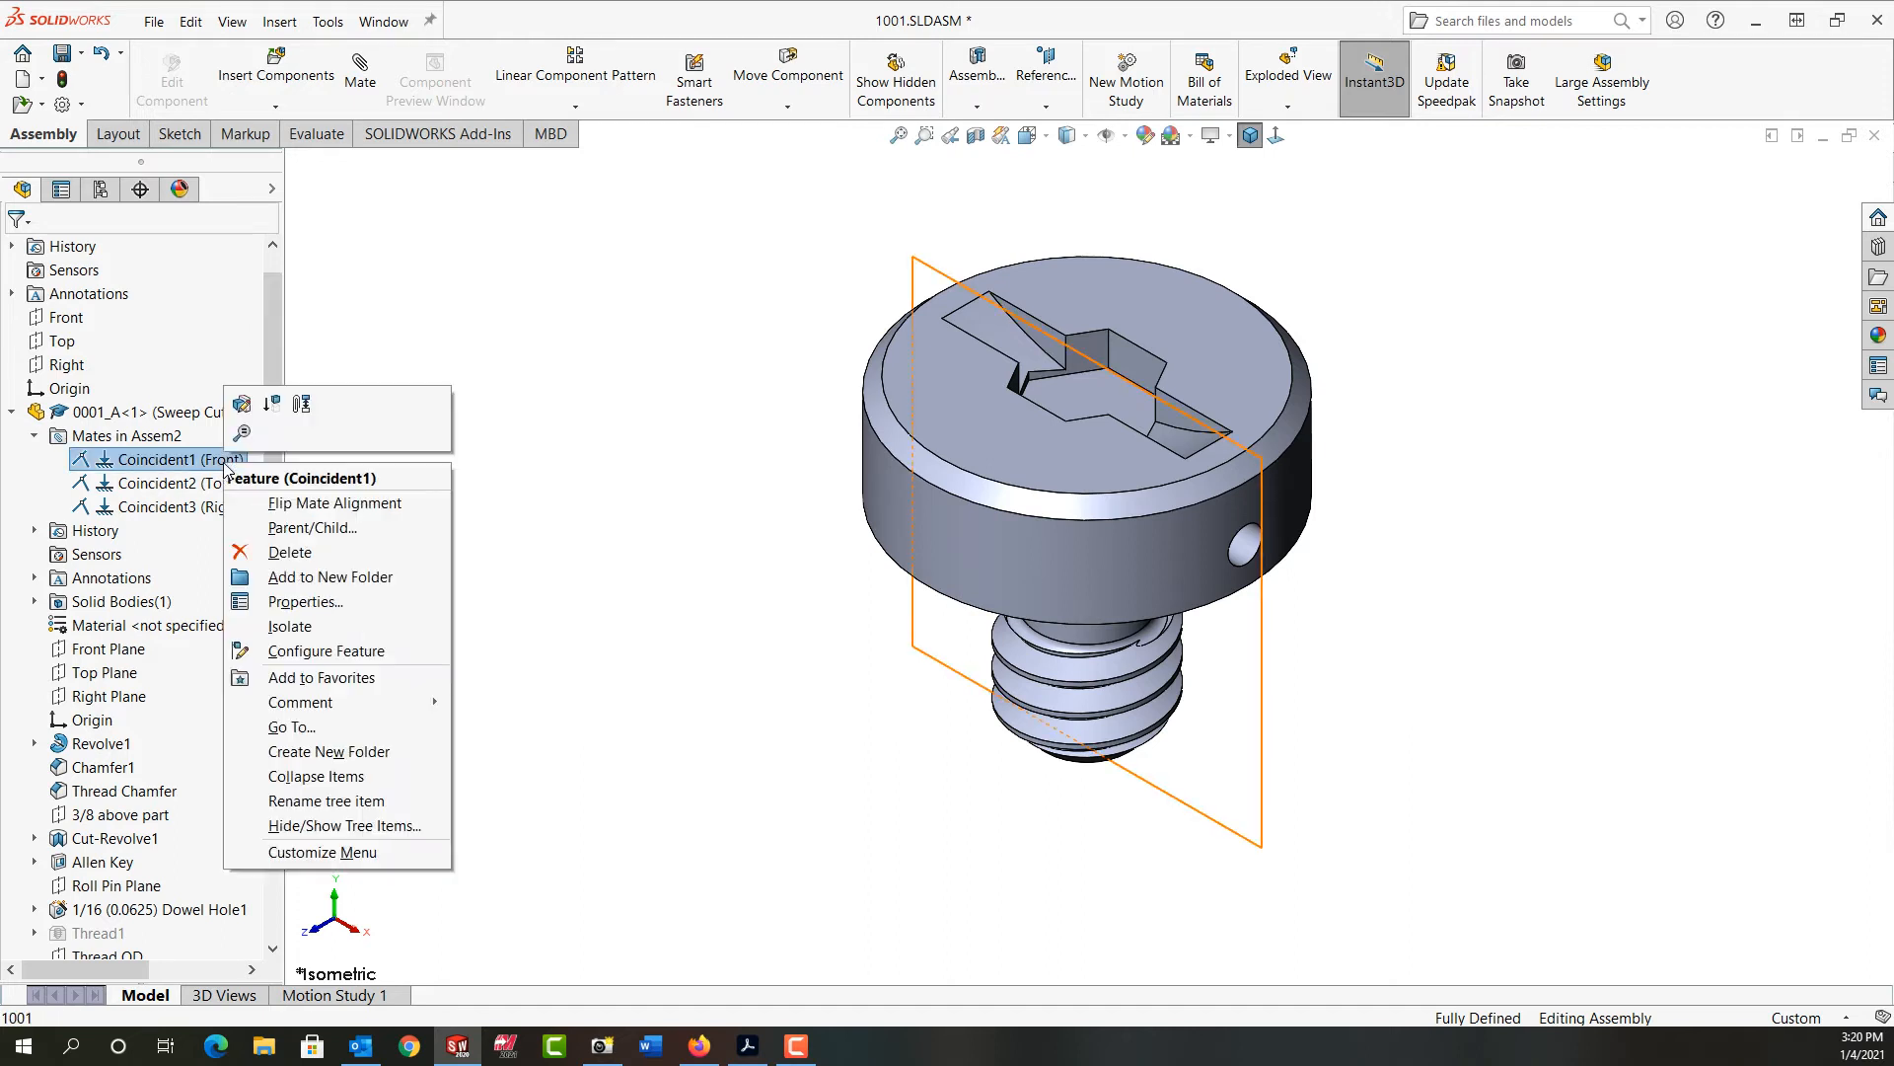
{"action": "mouse_move", "coordinate": [242, 404]}
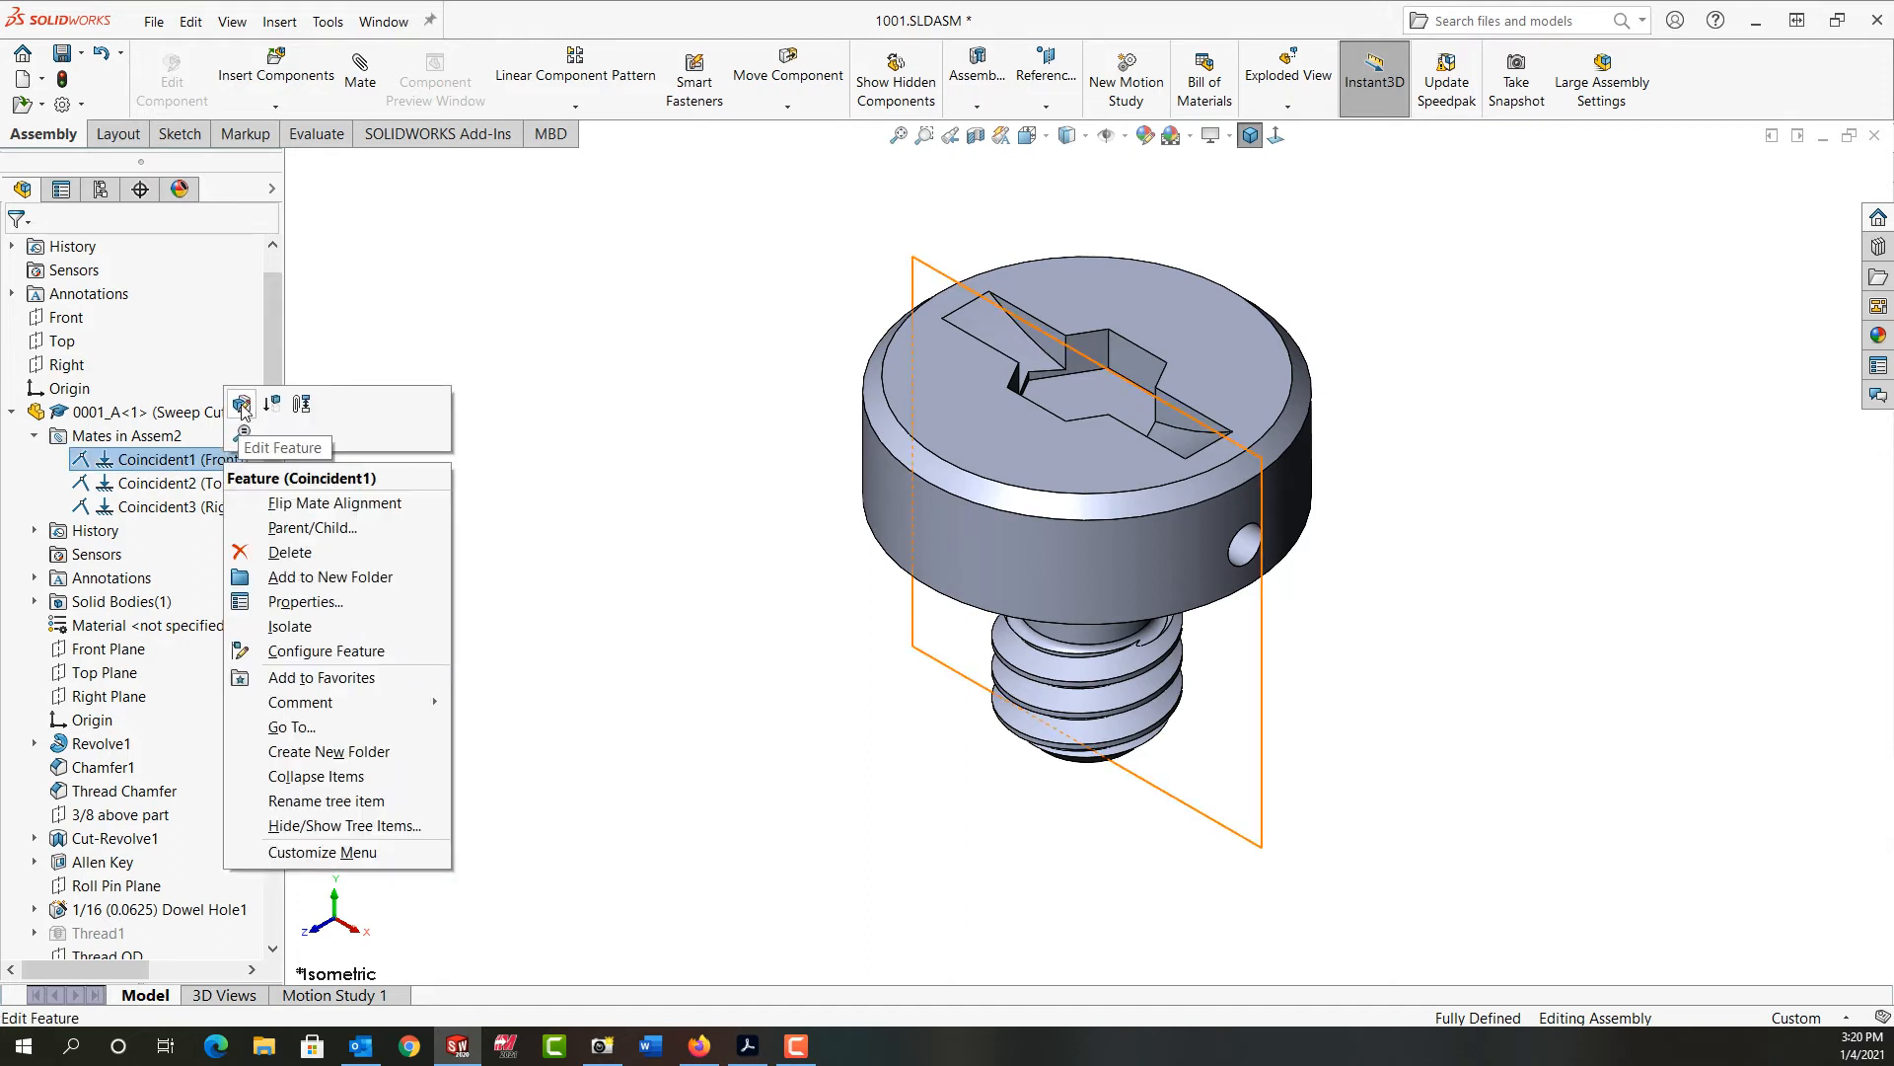
{"action": "left_click", "coordinate": [282, 447]}
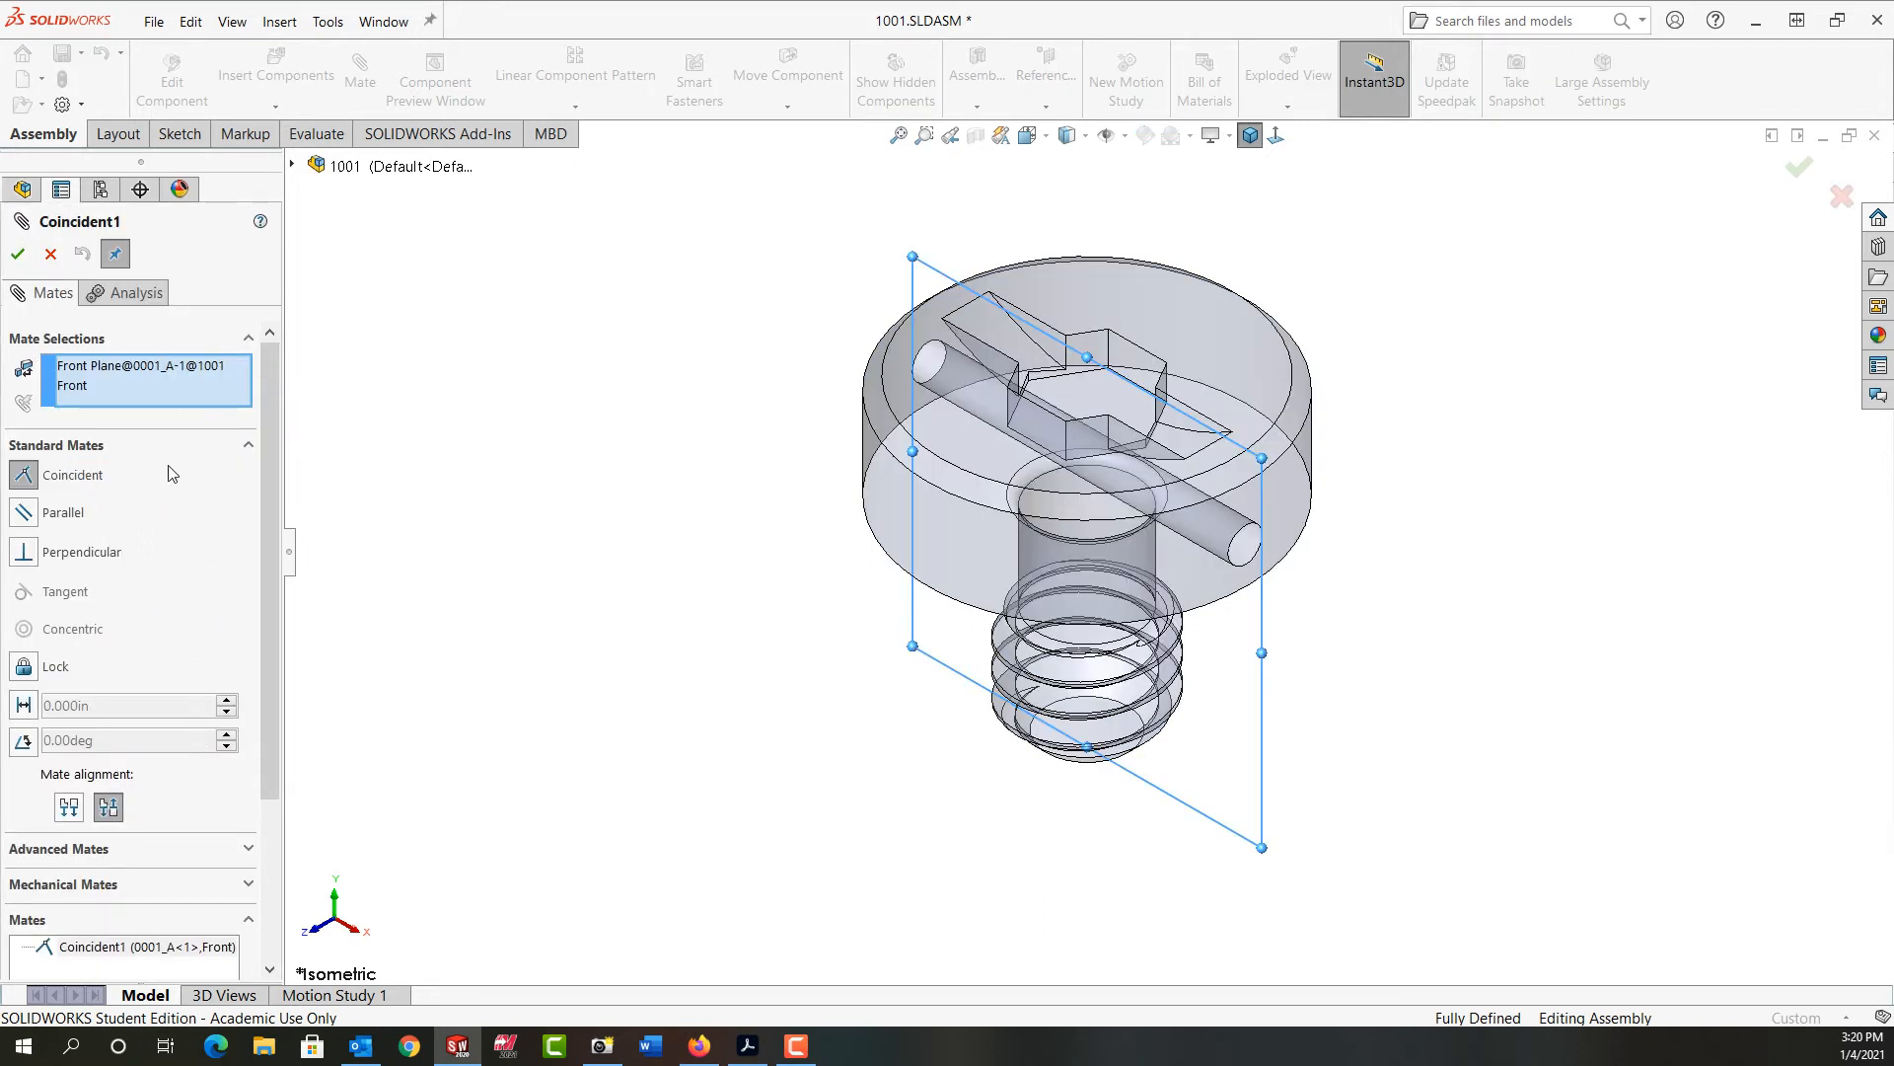
{"action": "mouse_move", "coordinate": [49, 278]}
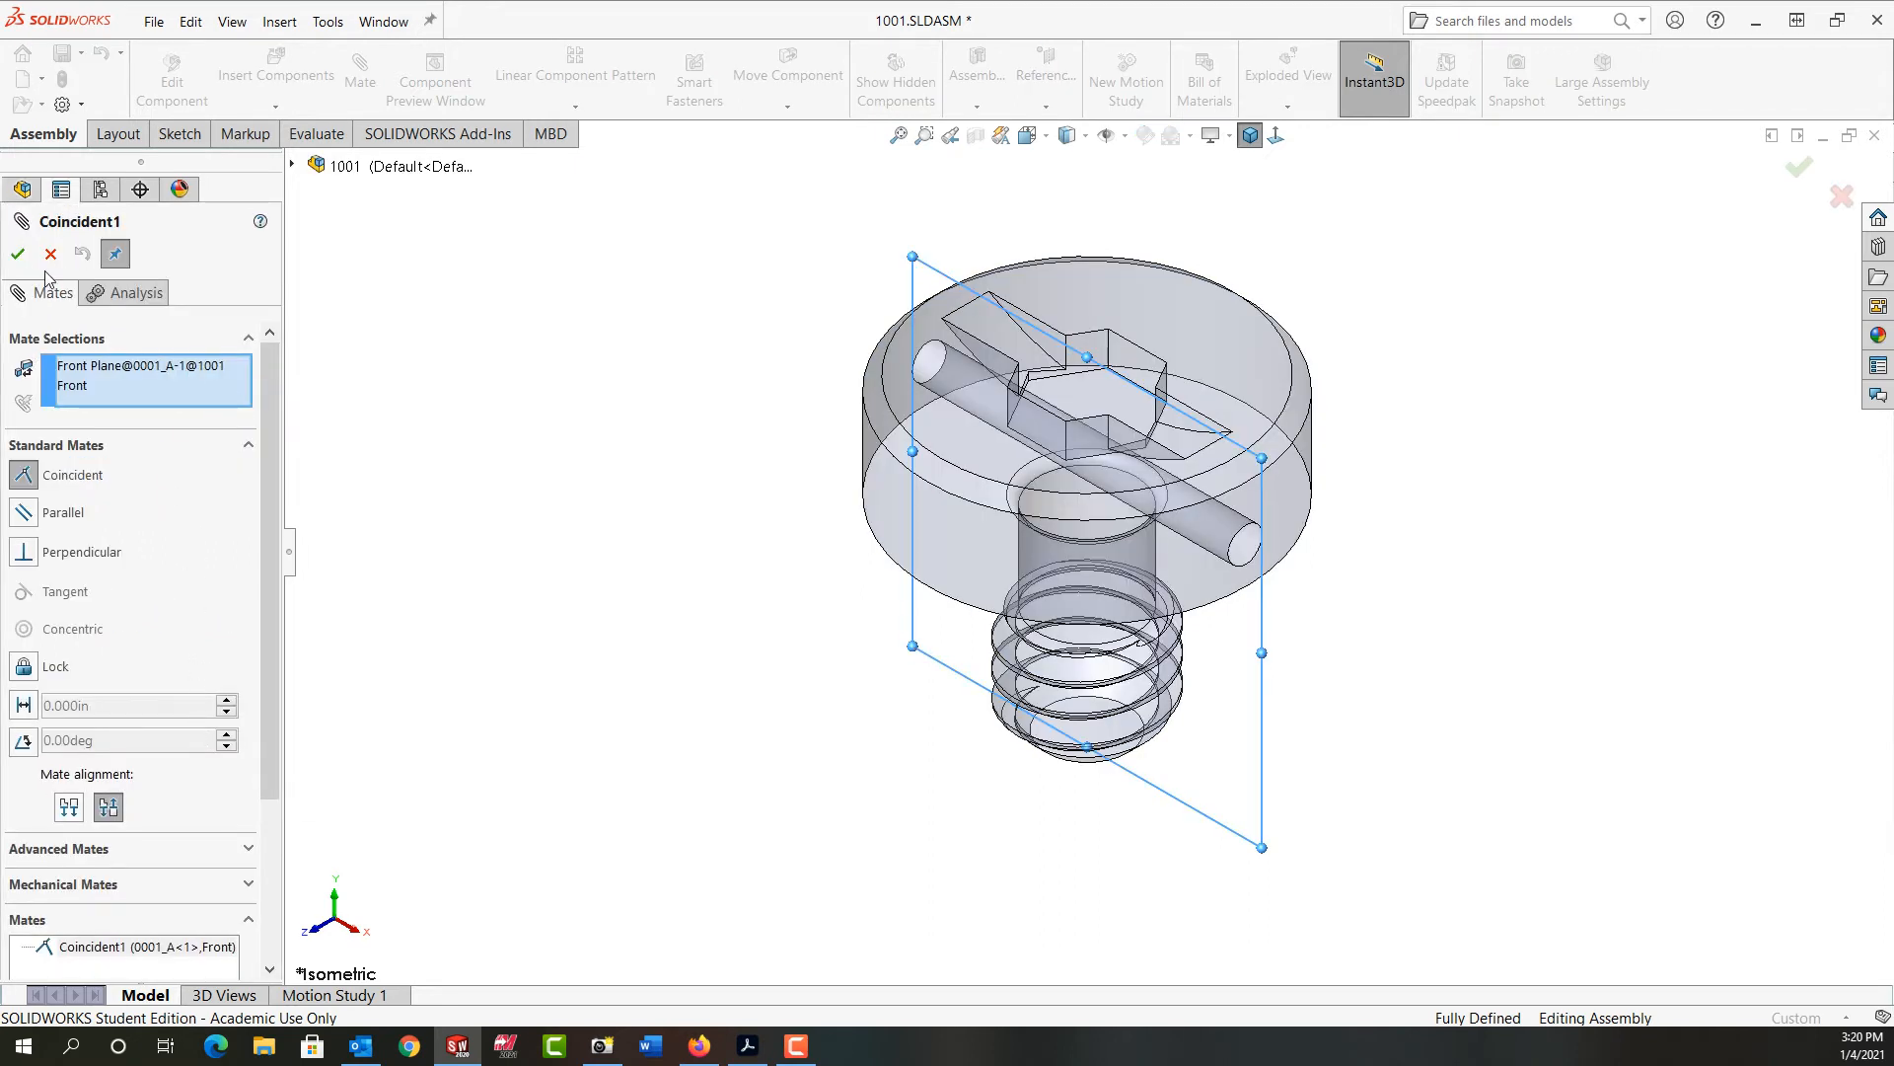
{"action": "left_click", "coordinate": [18, 253]}
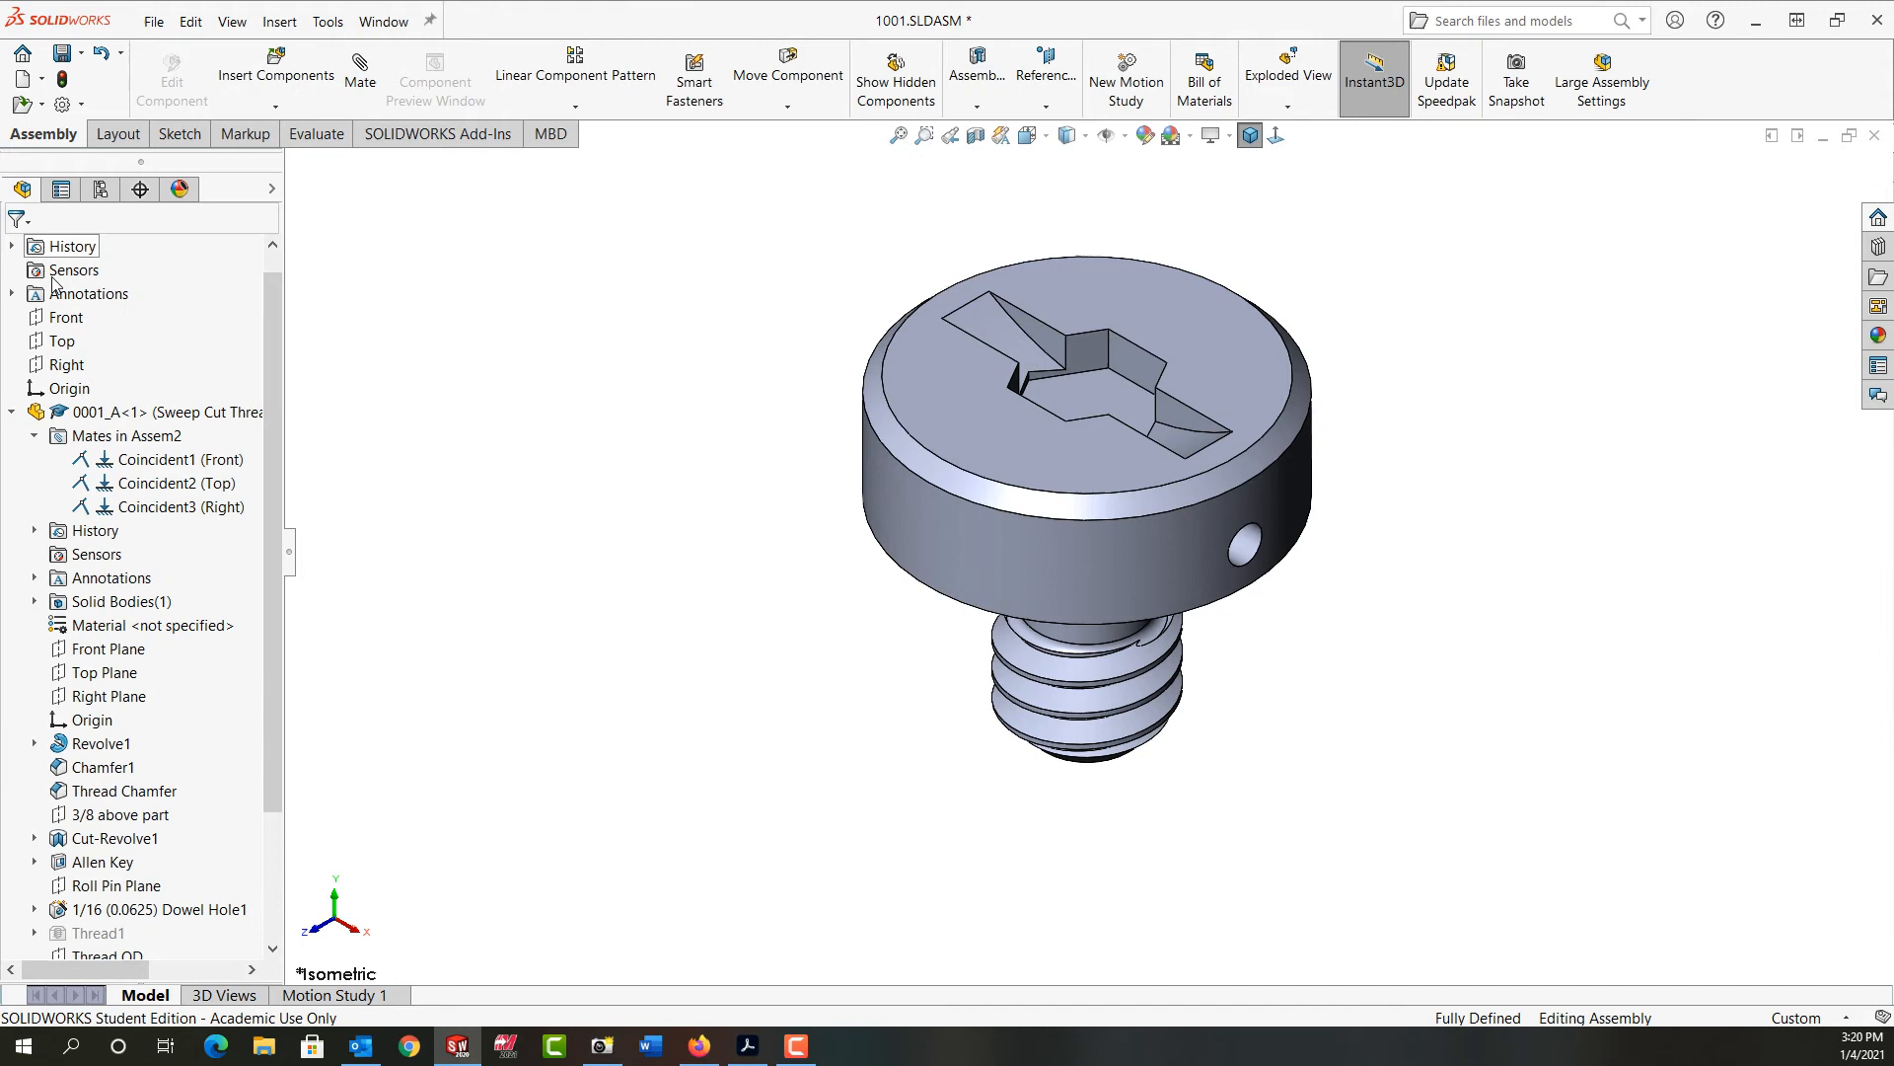
{"action": "right_click", "coordinate": [173, 459]}
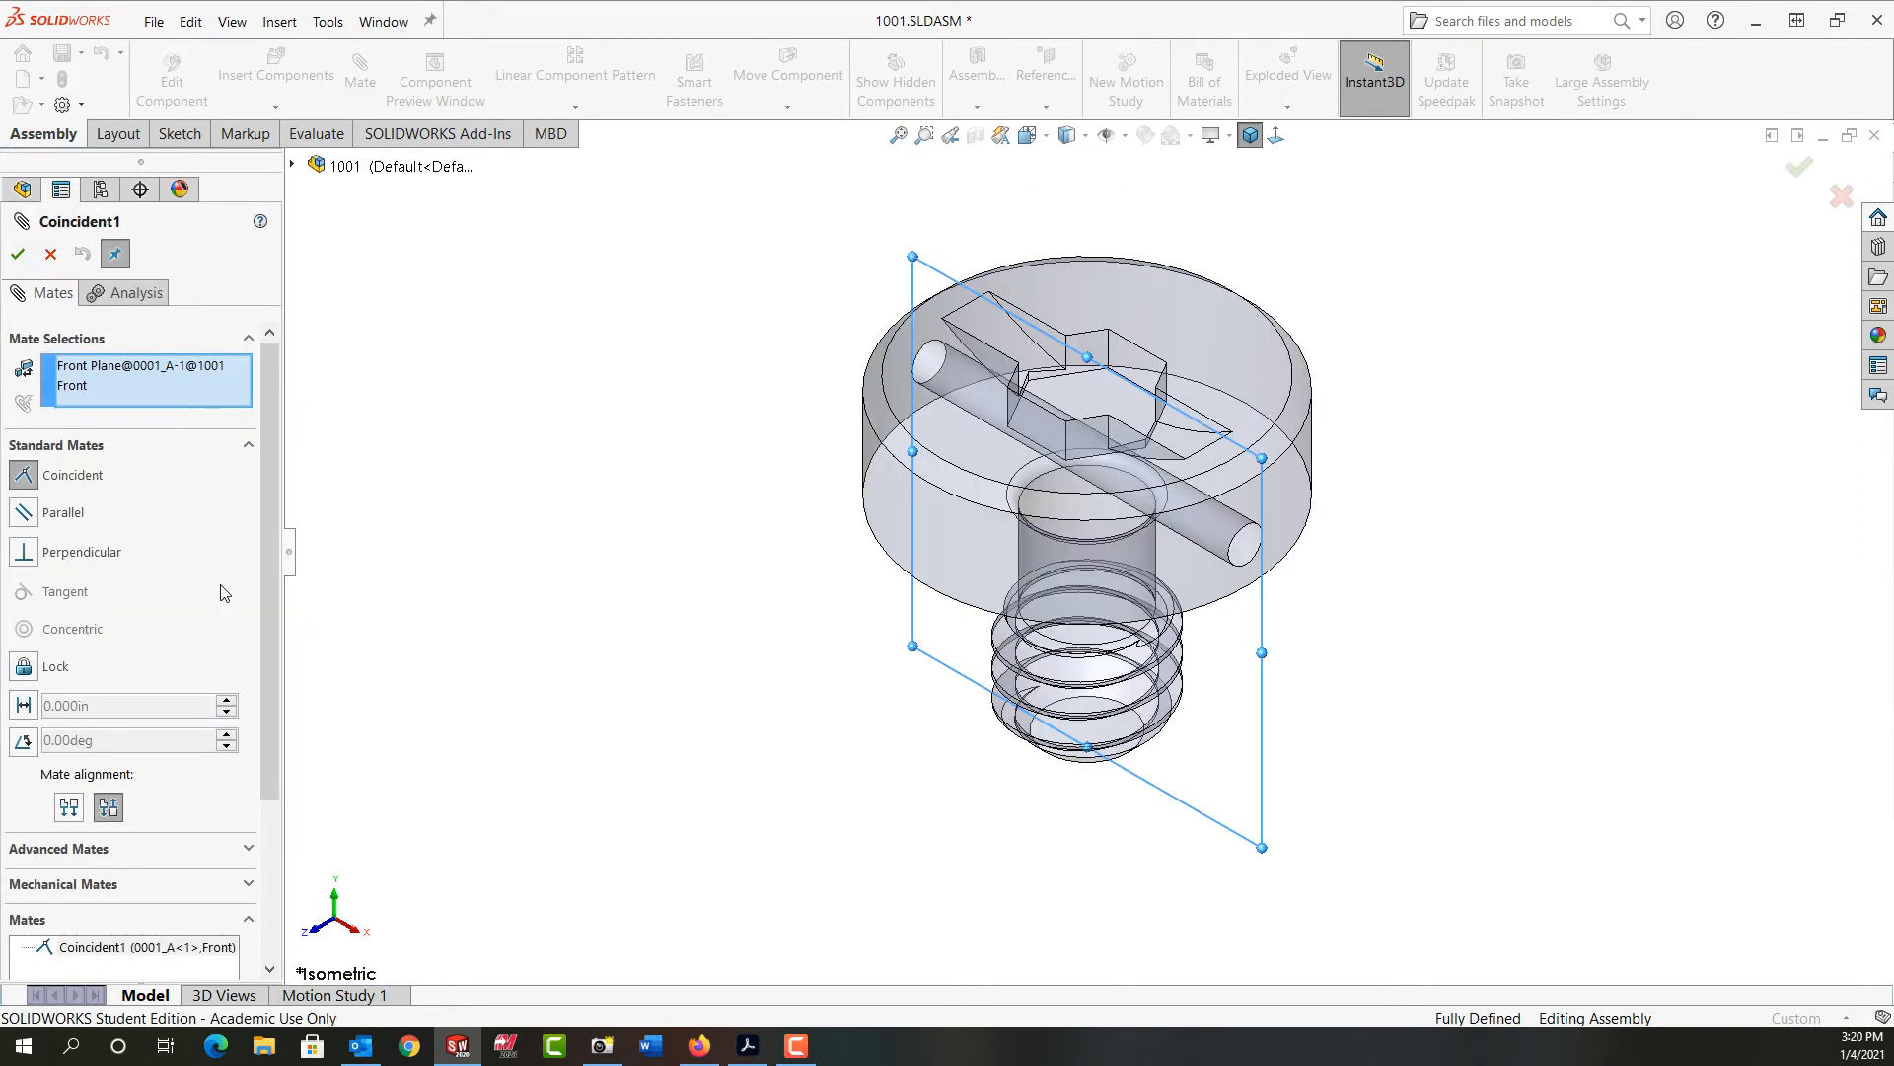
{"action": "right_click", "coordinate": [145, 375]}
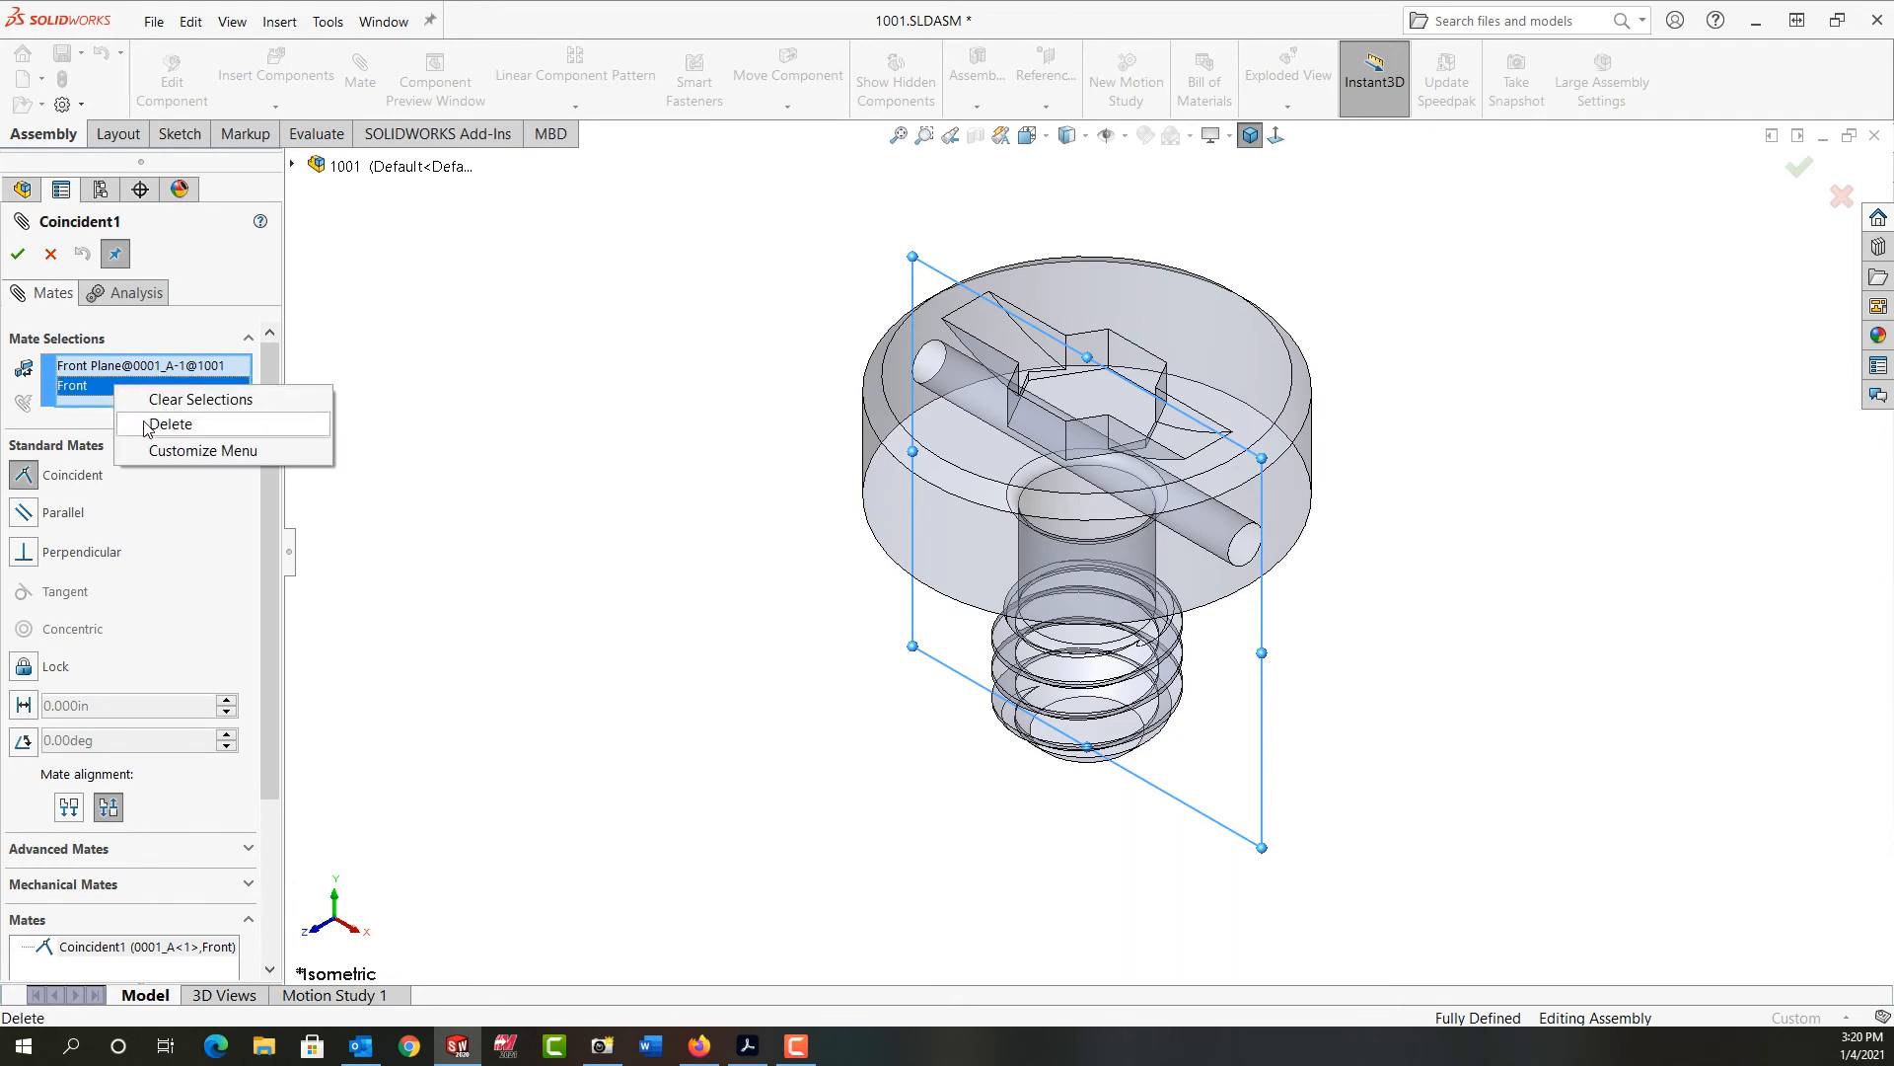
{"action": "mouse_move", "coordinate": [201, 399]}
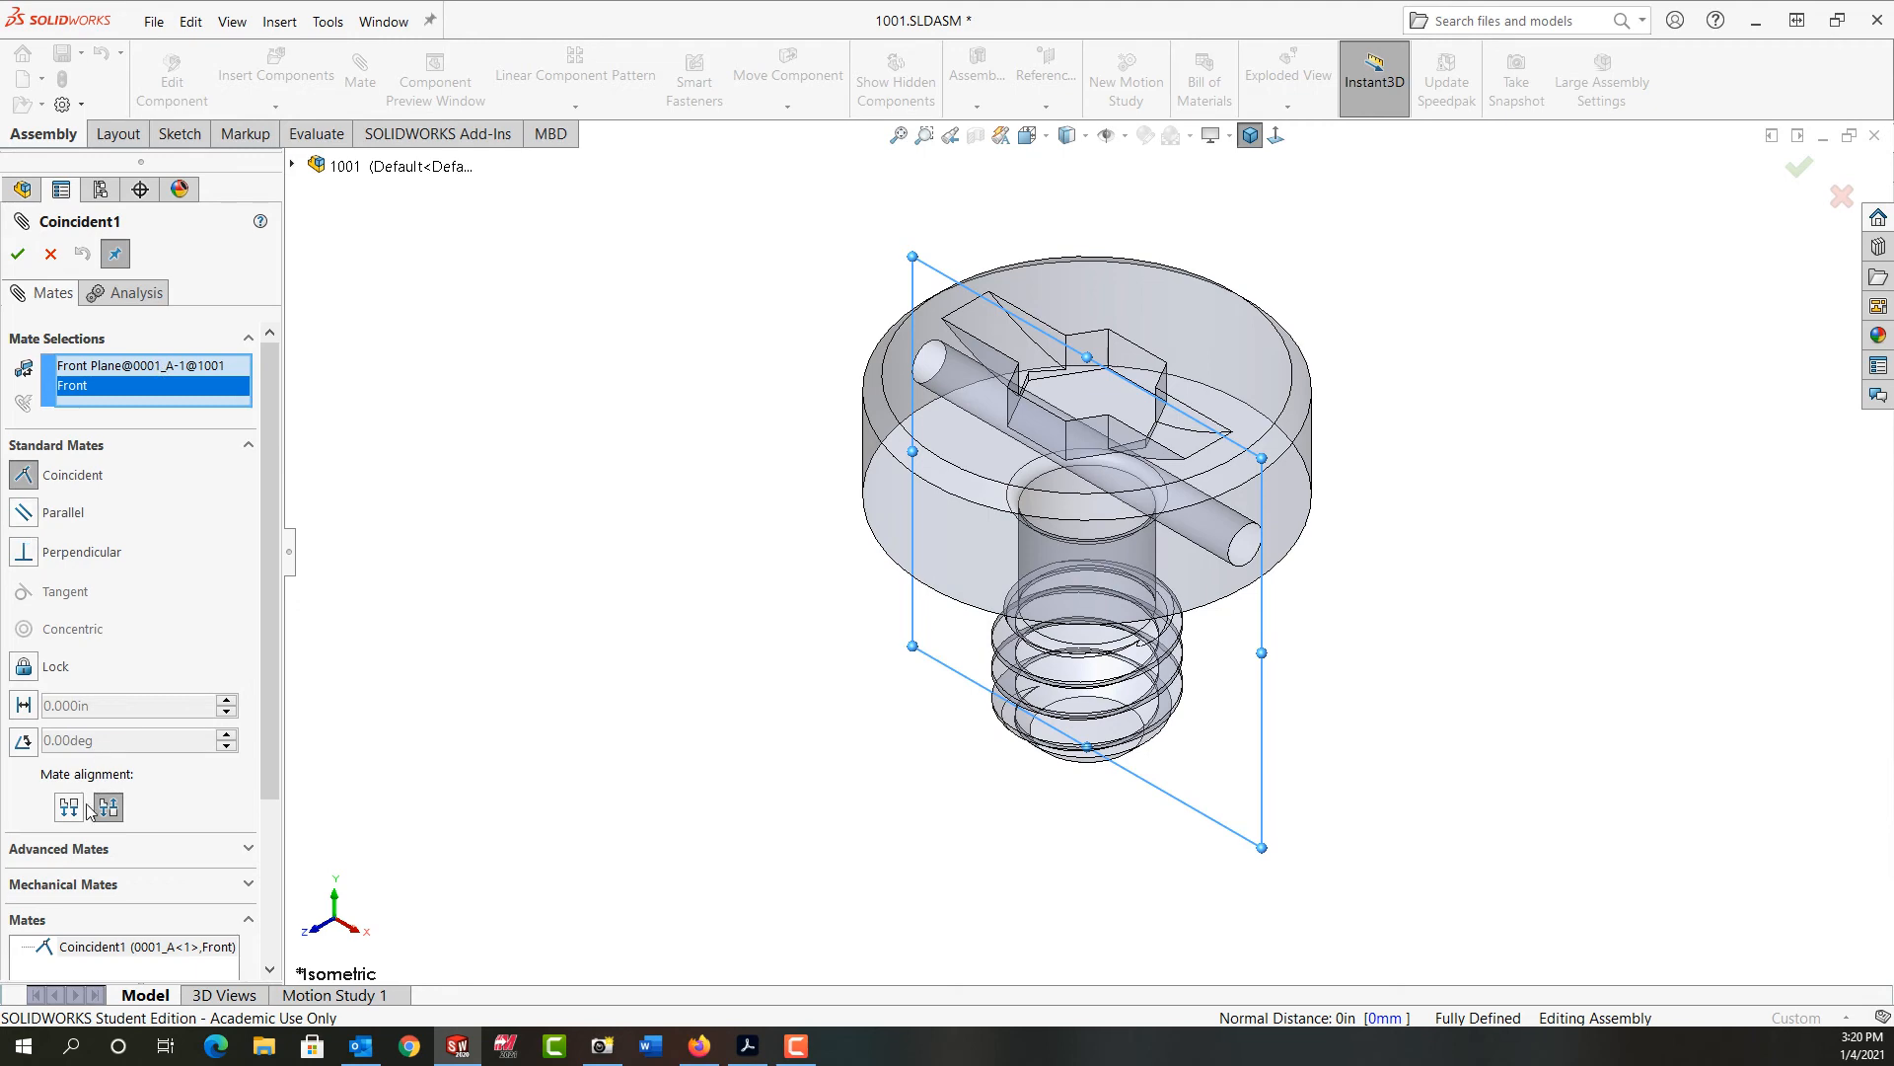
{"action": "left_click", "coordinate": [69, 806]}
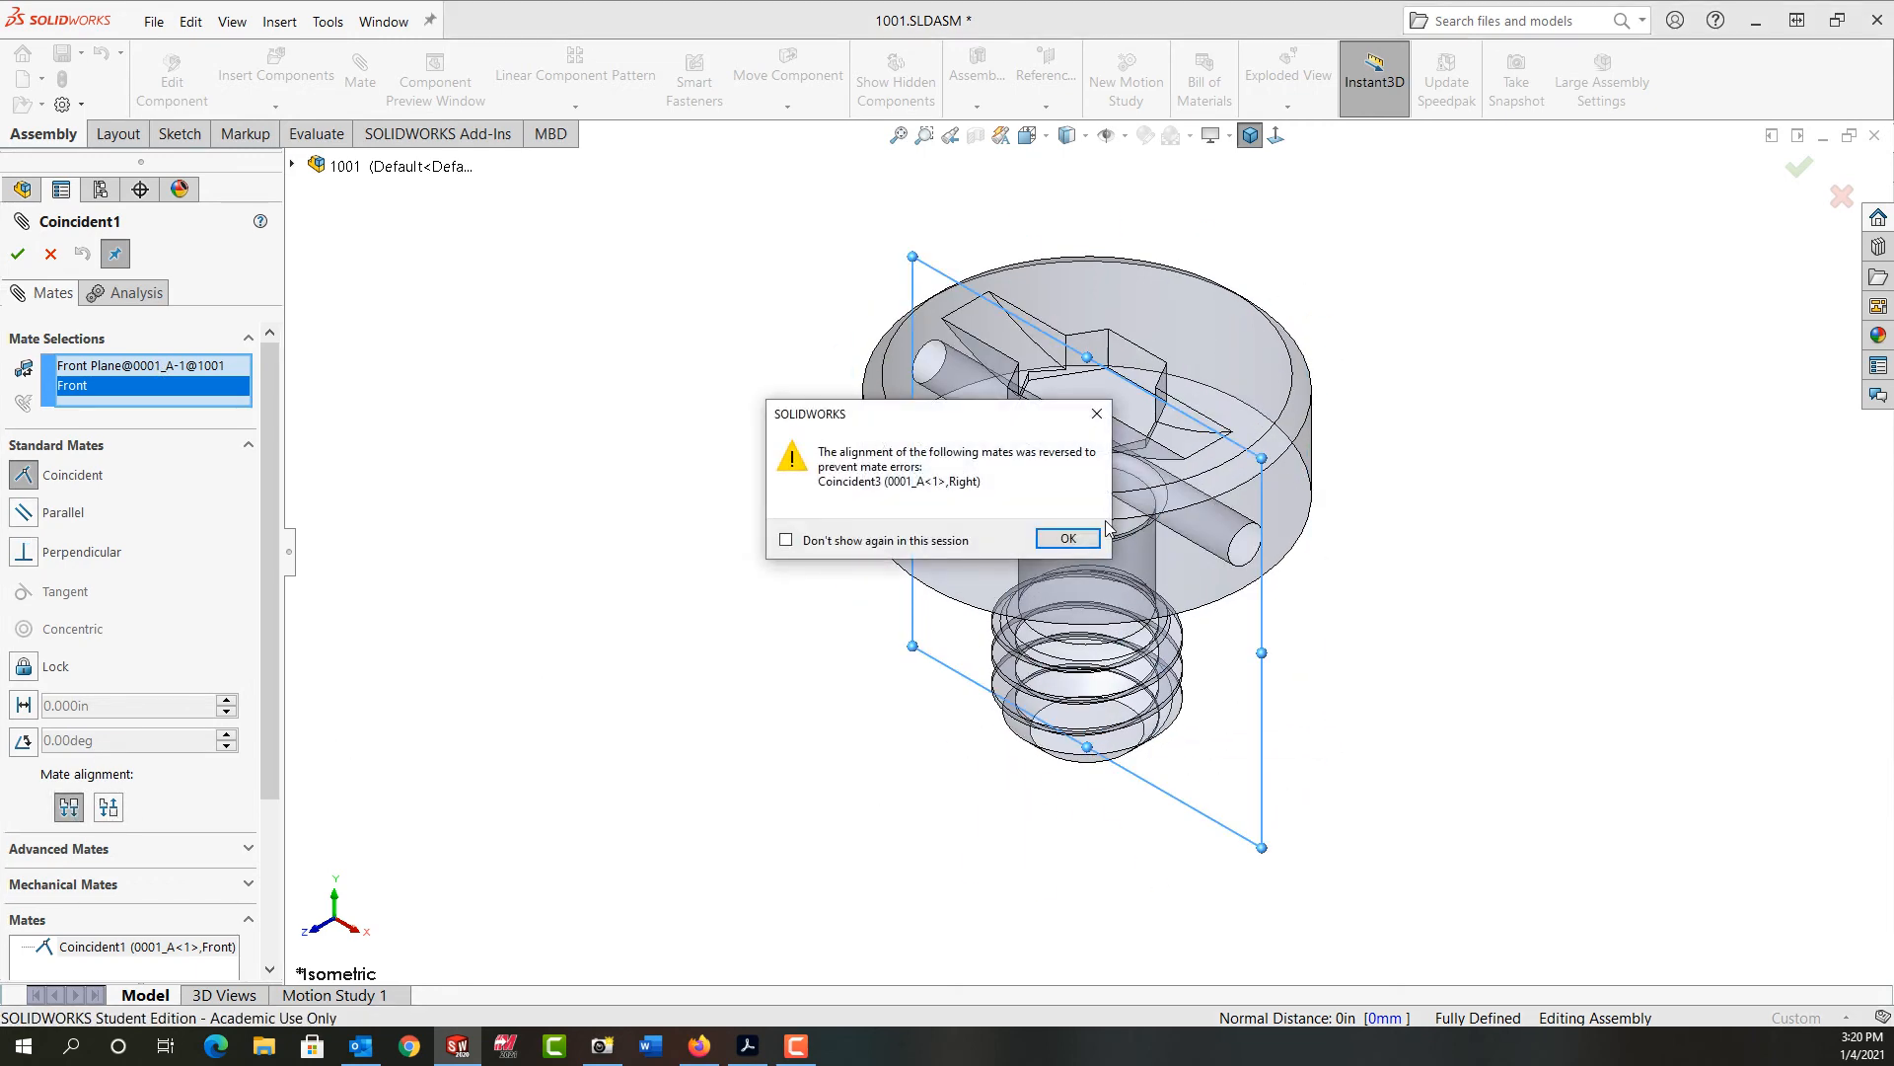
{"action": "left_click", "coordinate": [1065, 538]}
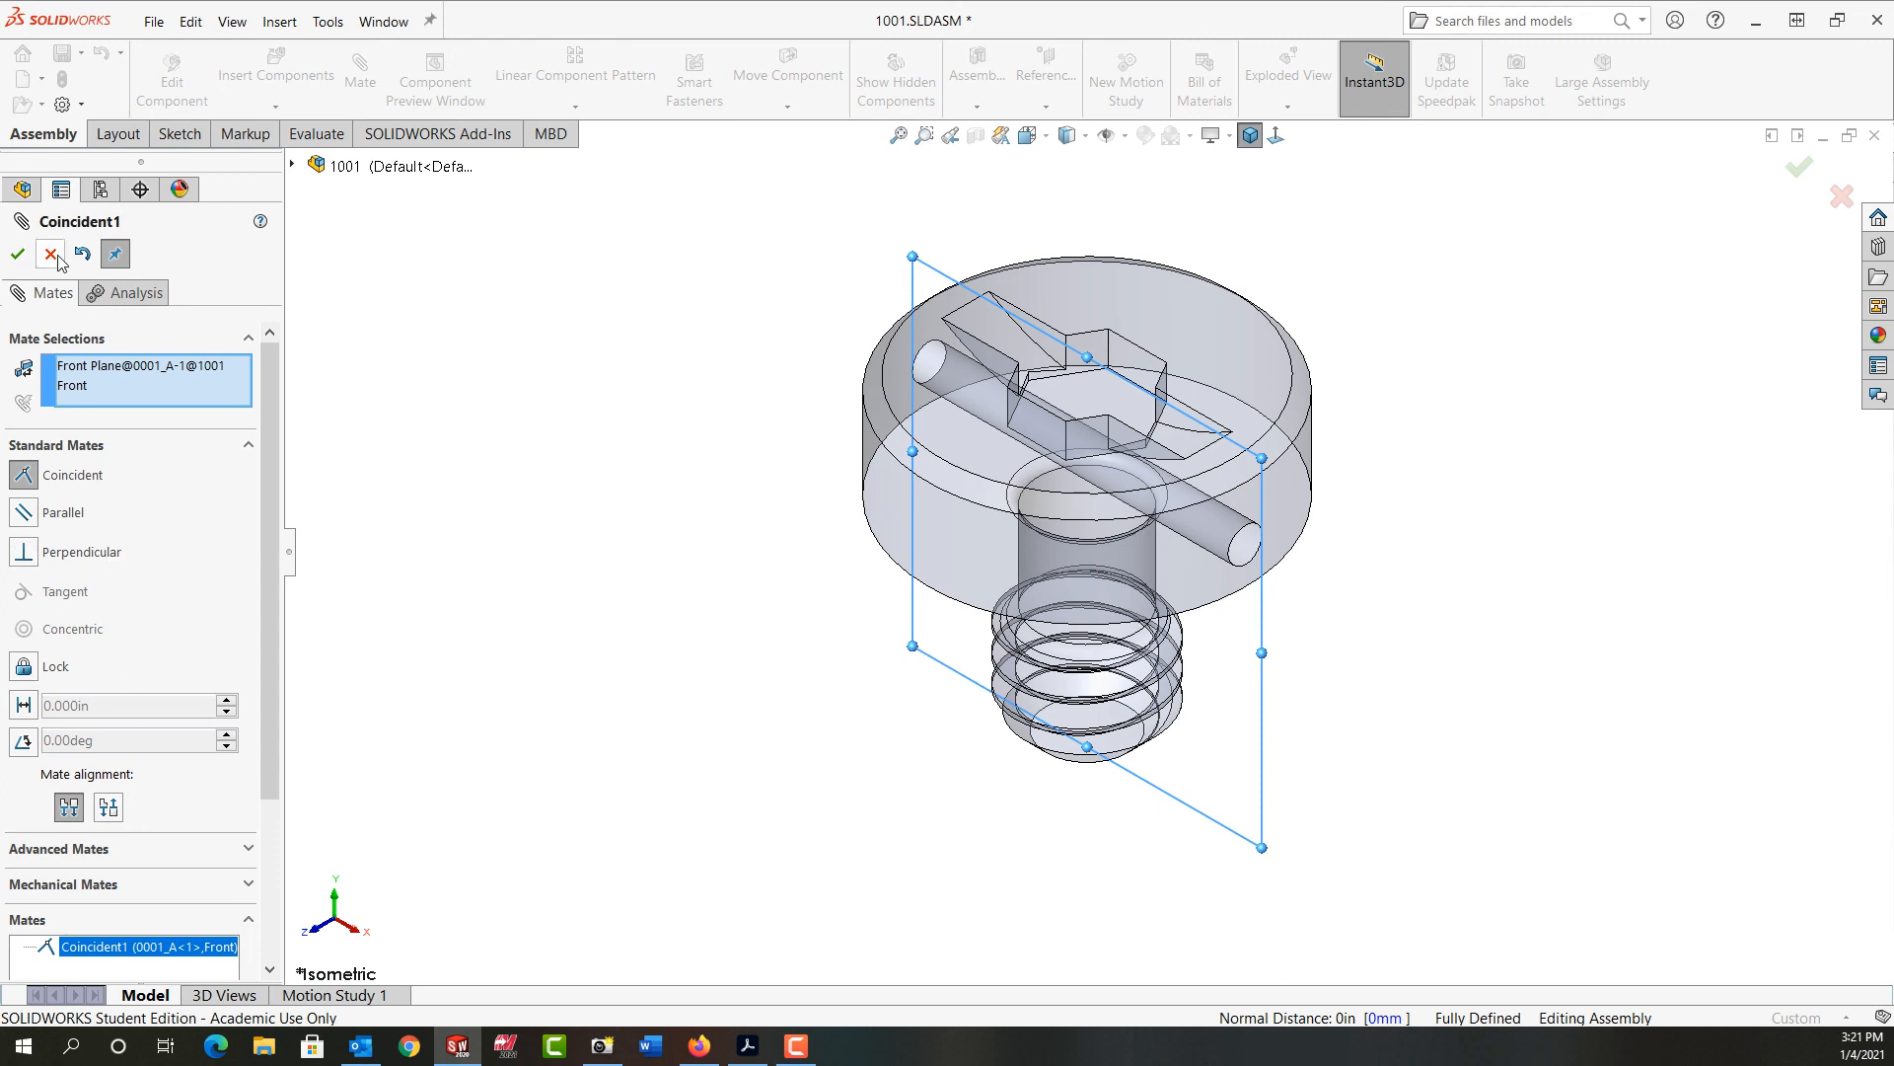
{"action": "left_click", "coordinate": [17, 254]}
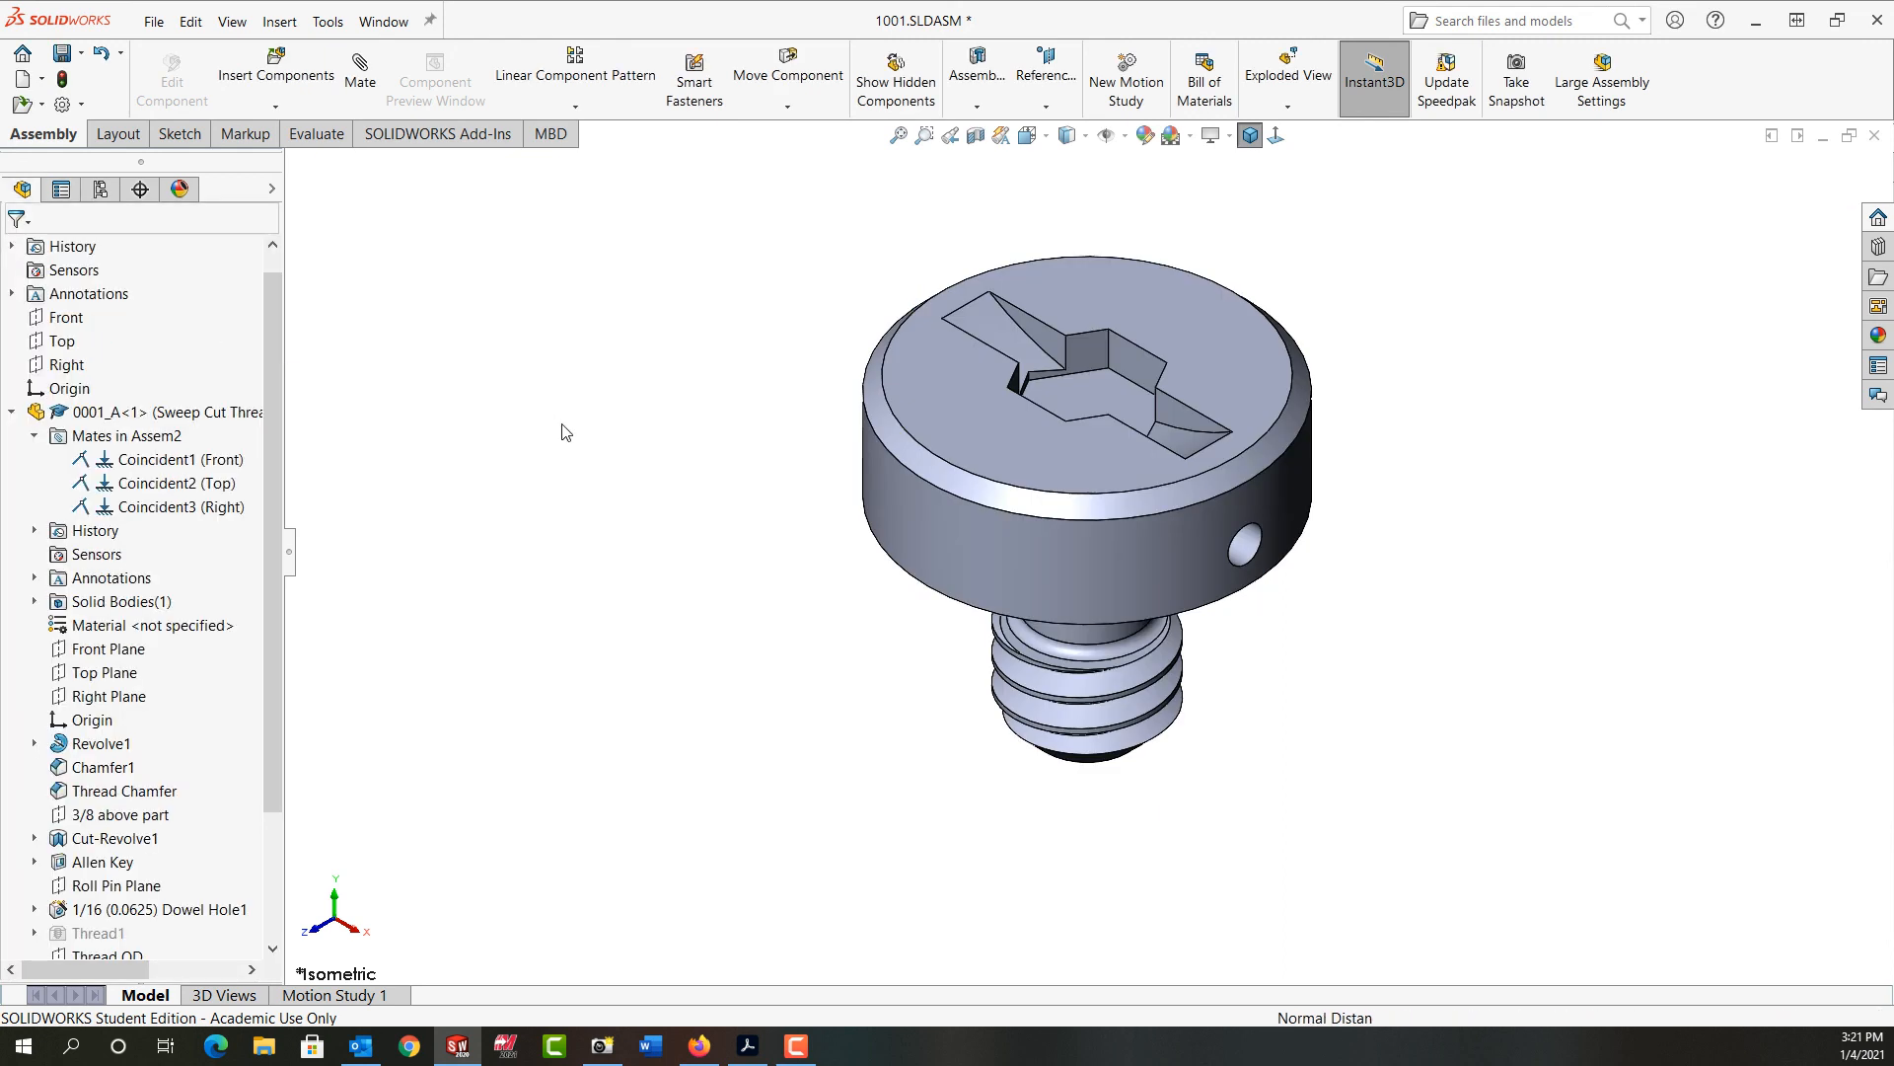